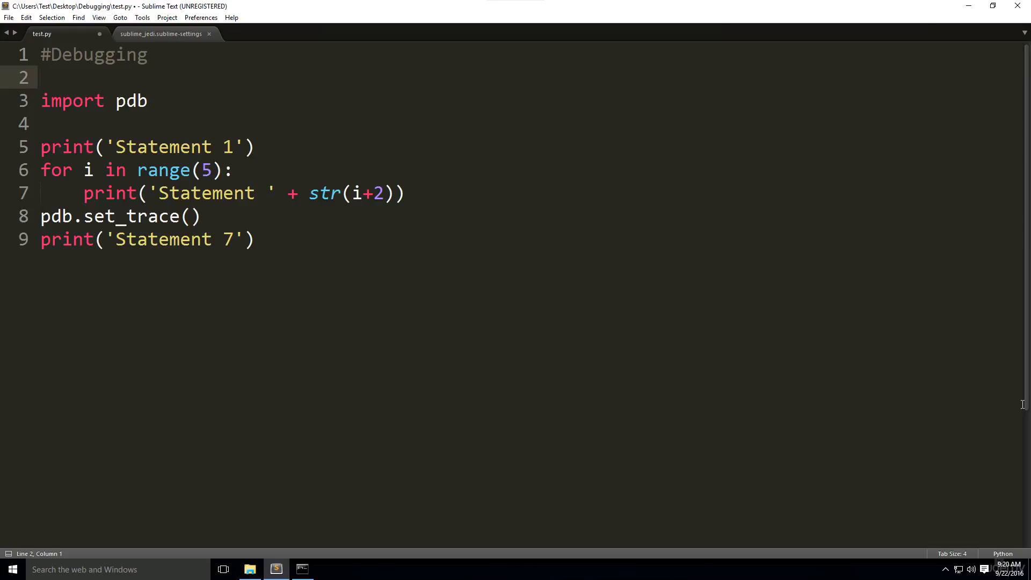
mouse_move(830, 307)
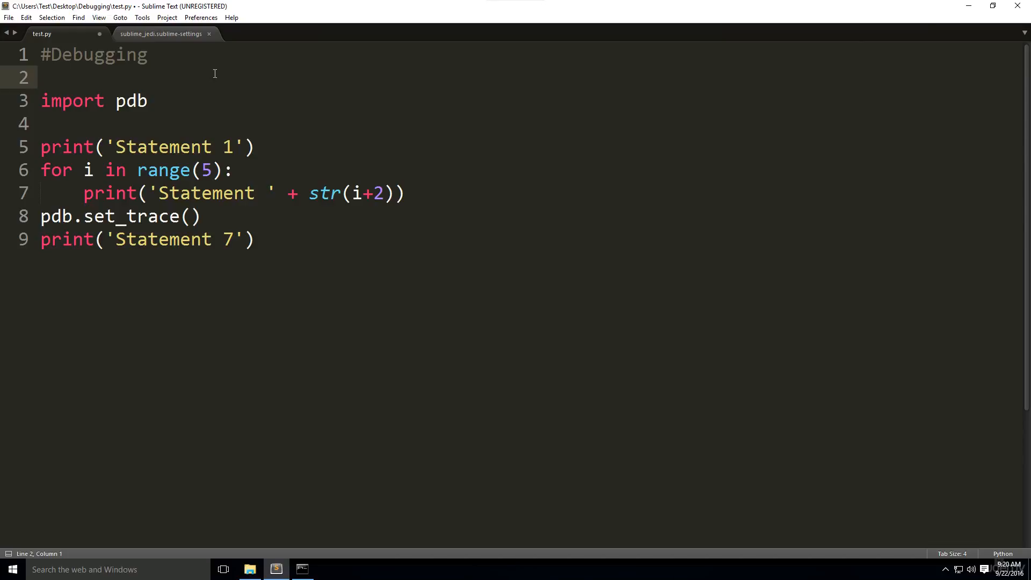
Undo the stray 'where' typed on line 2 and save test.py before switching to Command Prompt
type("where")
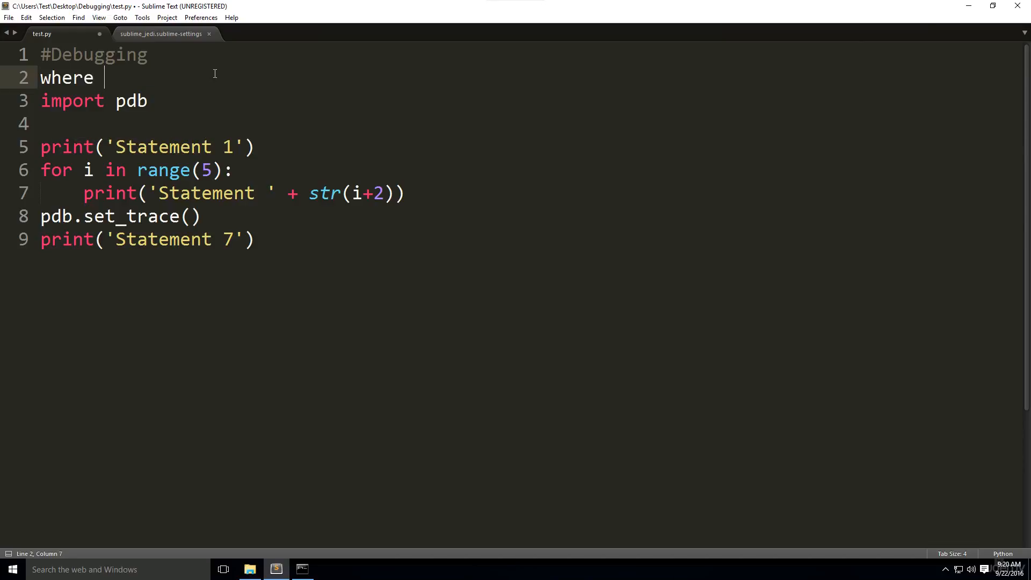
key("backspace")
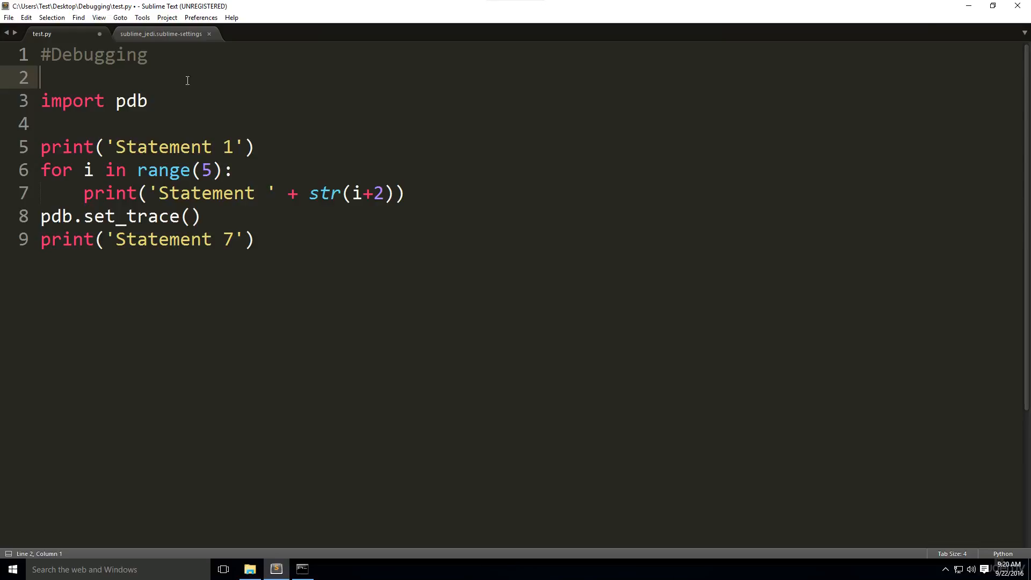
mouse_move(173, 274)
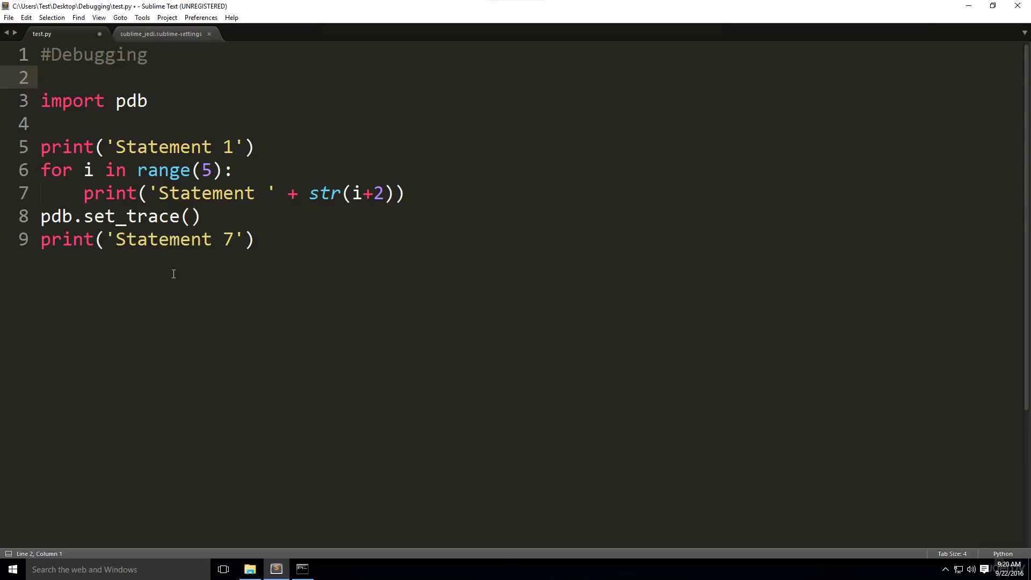
mouse_move(242, 369)
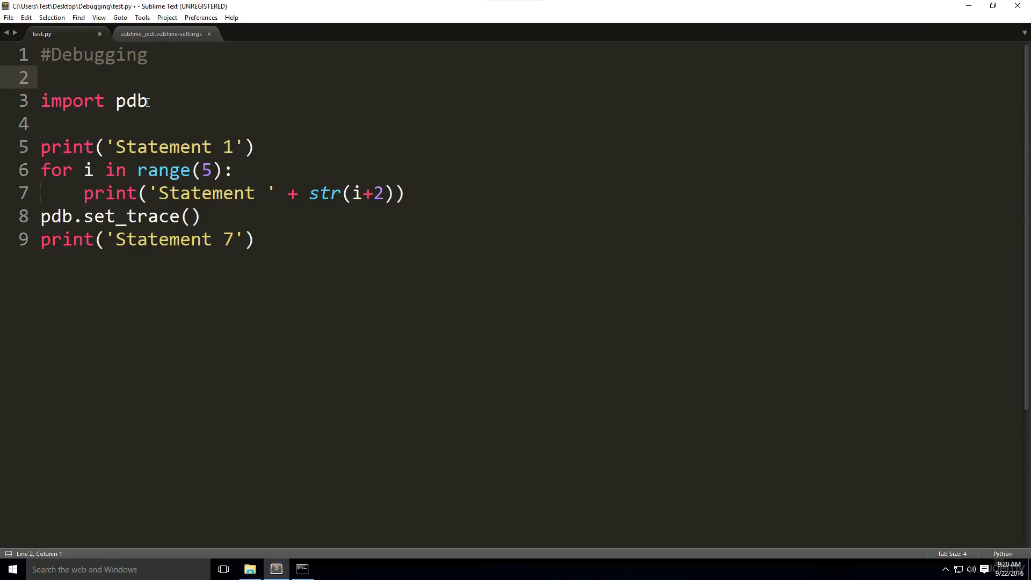
key("ctrl+s")
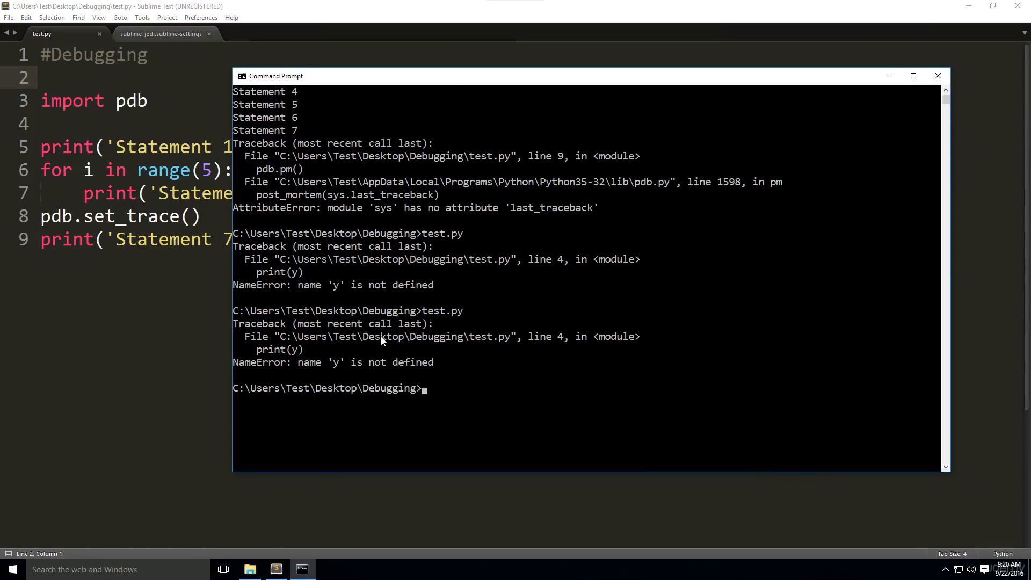
mouse_move(412, 304)
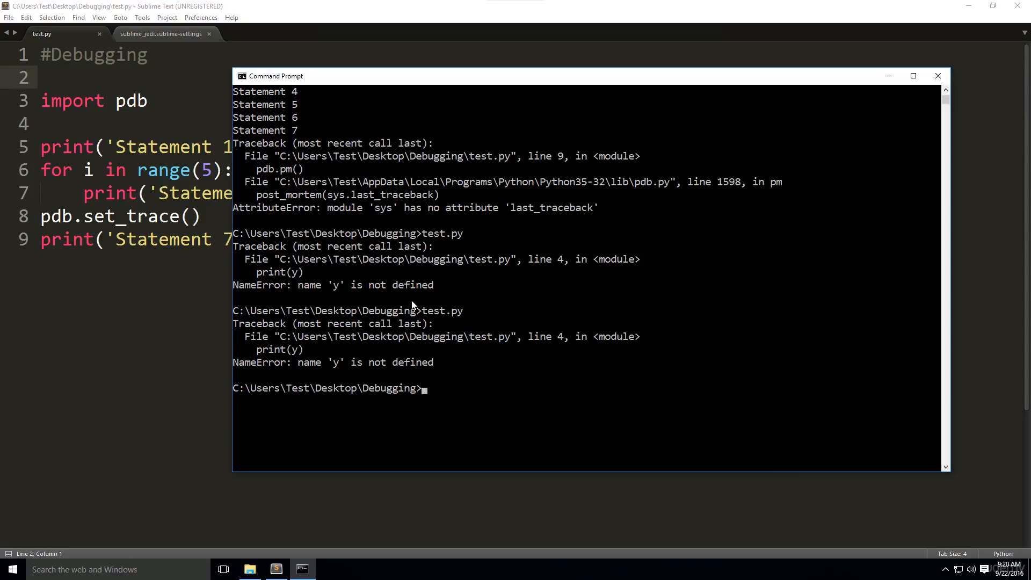
Run test.py so it prints Statements 1–6 and pauses at the pdb prompt
type("t")
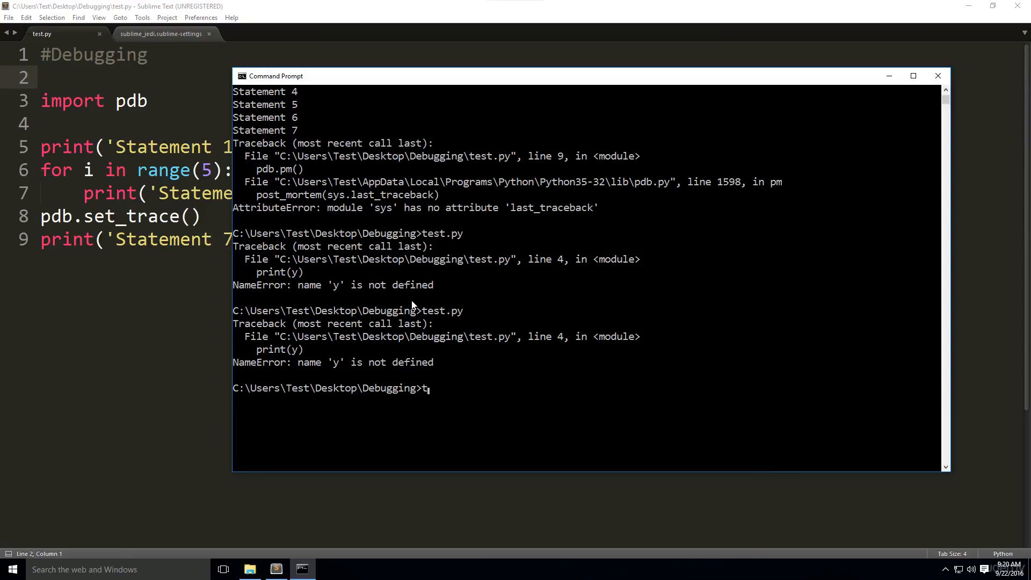
type("est.")
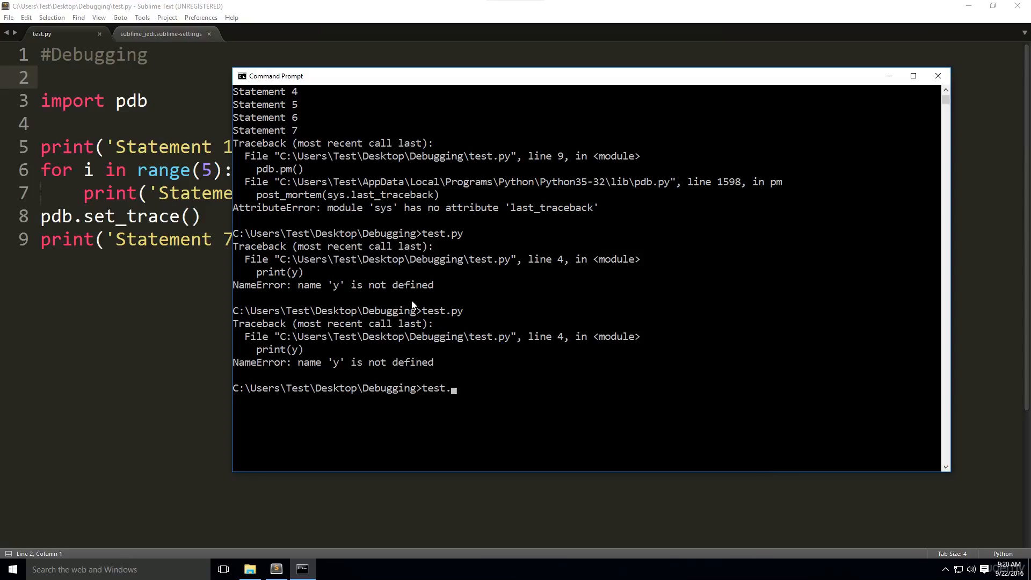
type("py")
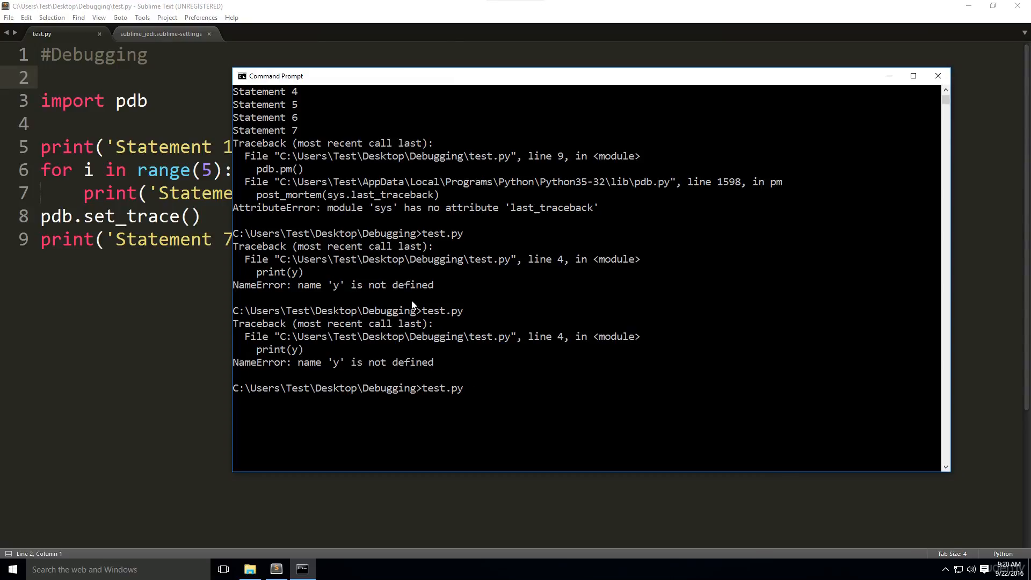
type("w")
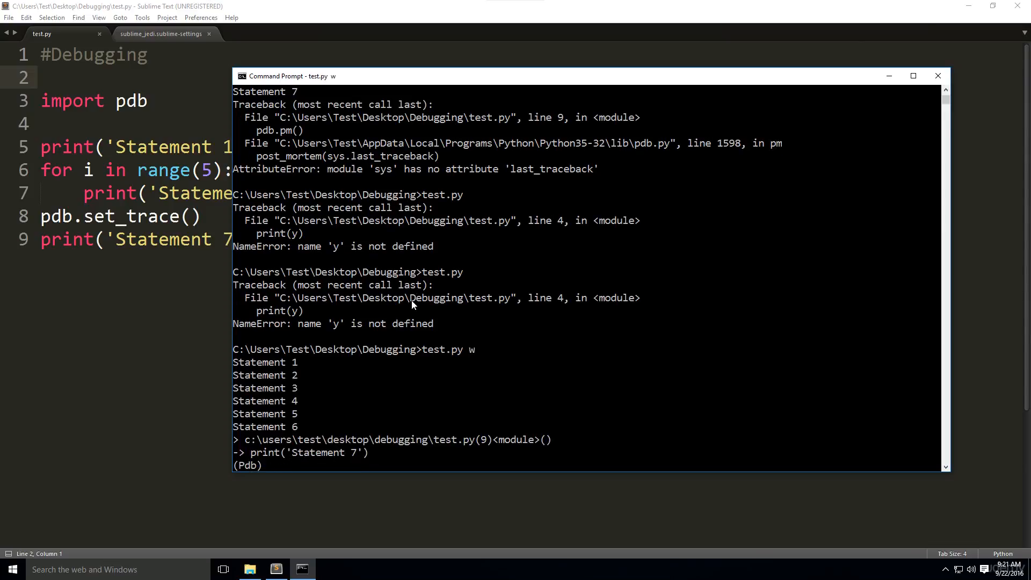
mouse_move(502, 456)
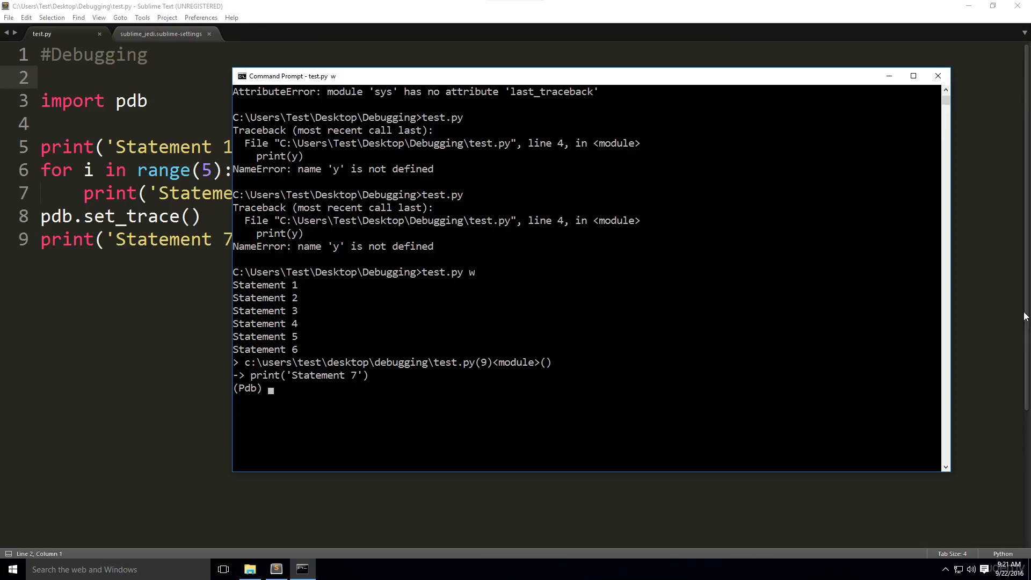
mouse_move(681, 385)
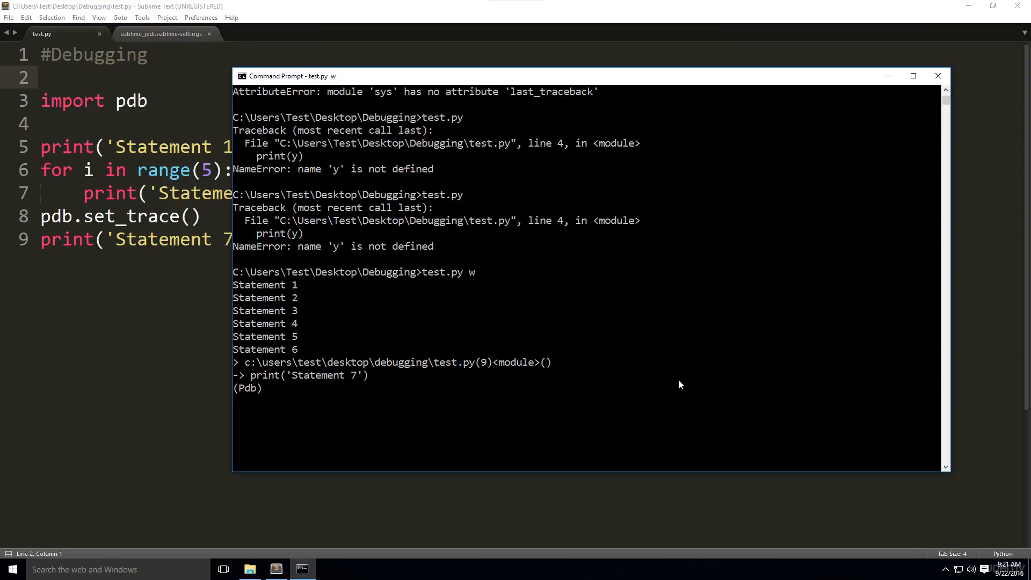
At the pdb prompt issue w, list and list with a line range, then run to trigger pdb.Restart
type("w")
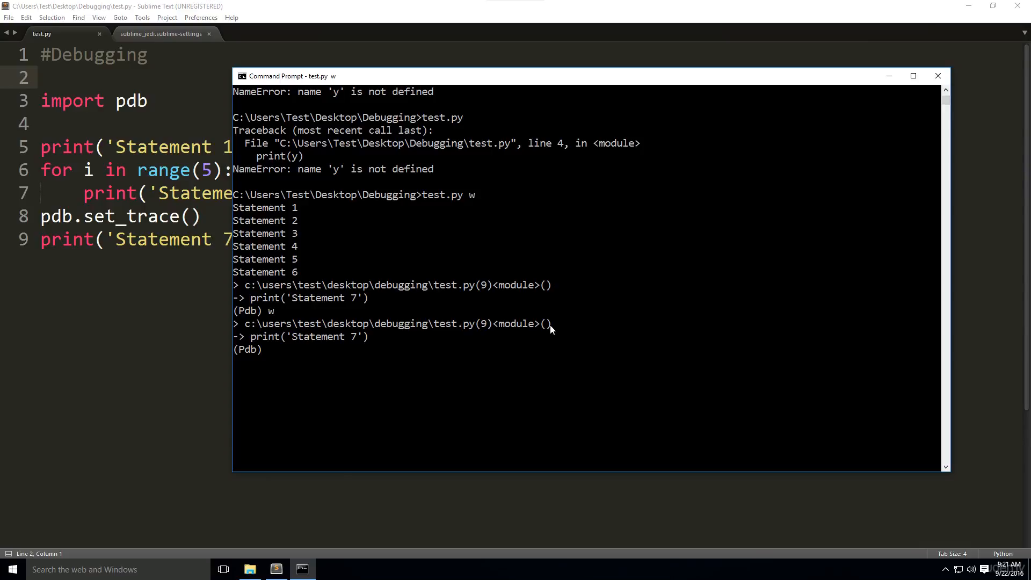
type("list")
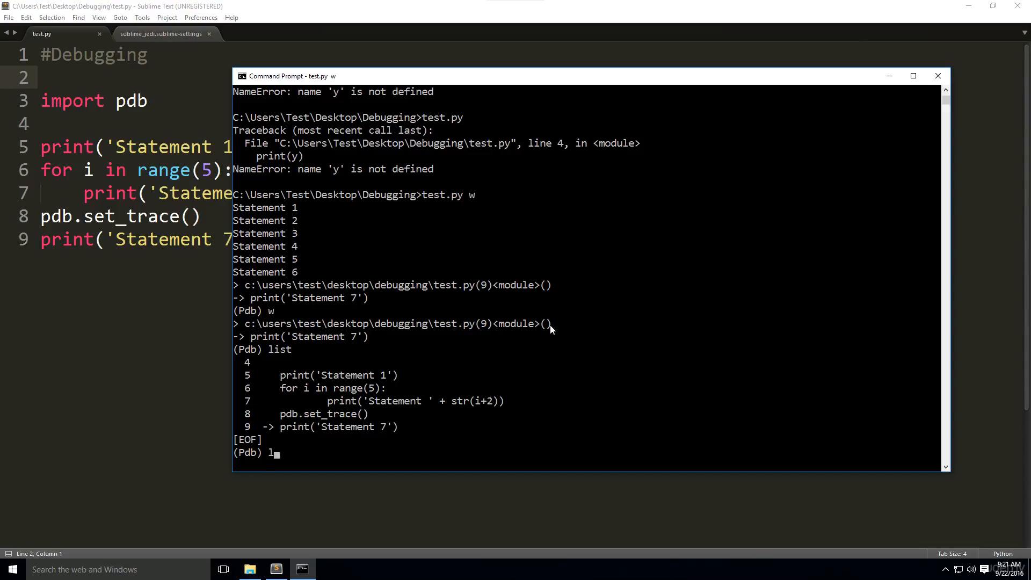
type("ist")
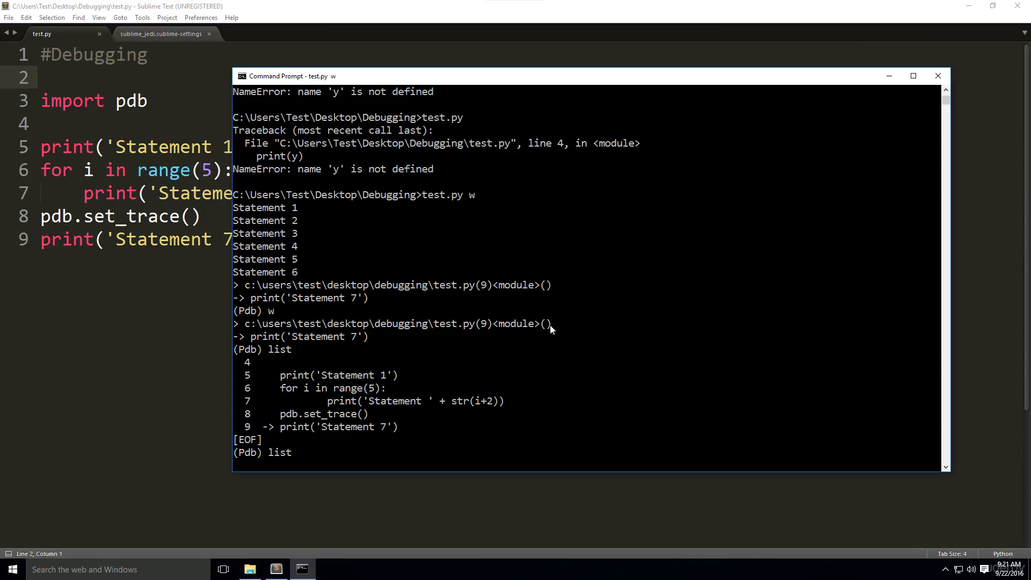
type("m,")
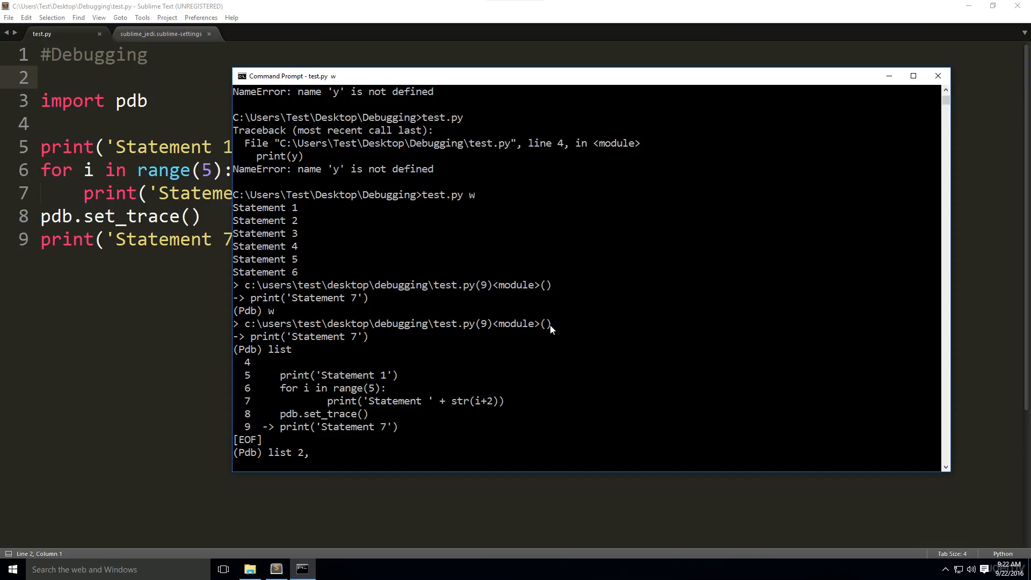
type("3")
type("run")
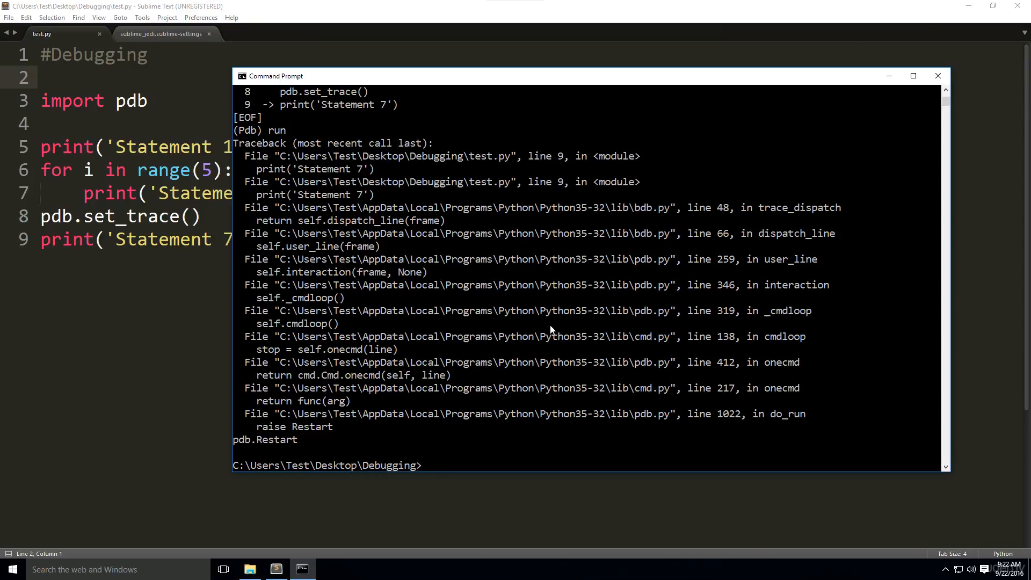
Rerun test.py to the pdb prompt and list source lines 3–6
type("test.py w")
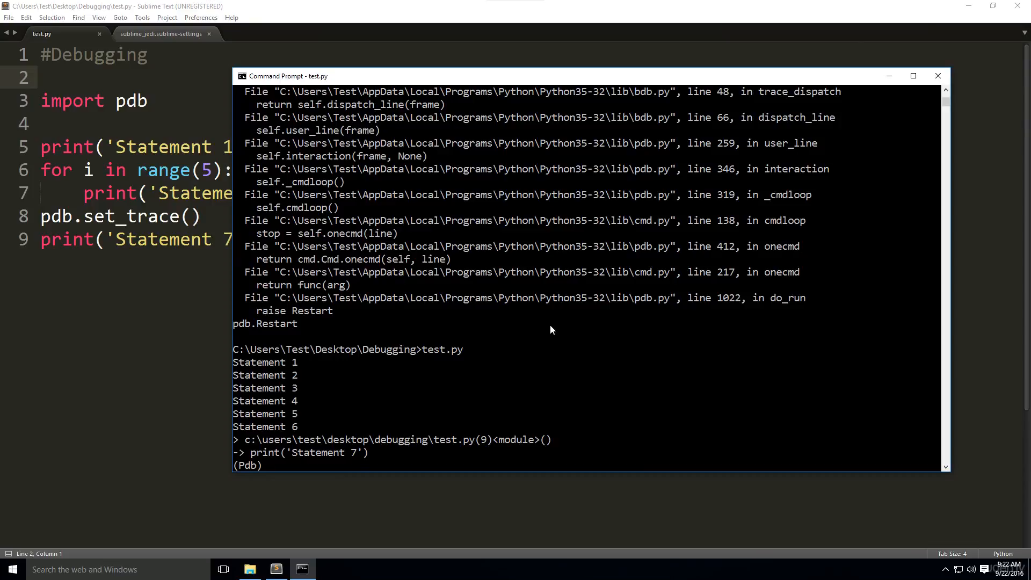
type("list")
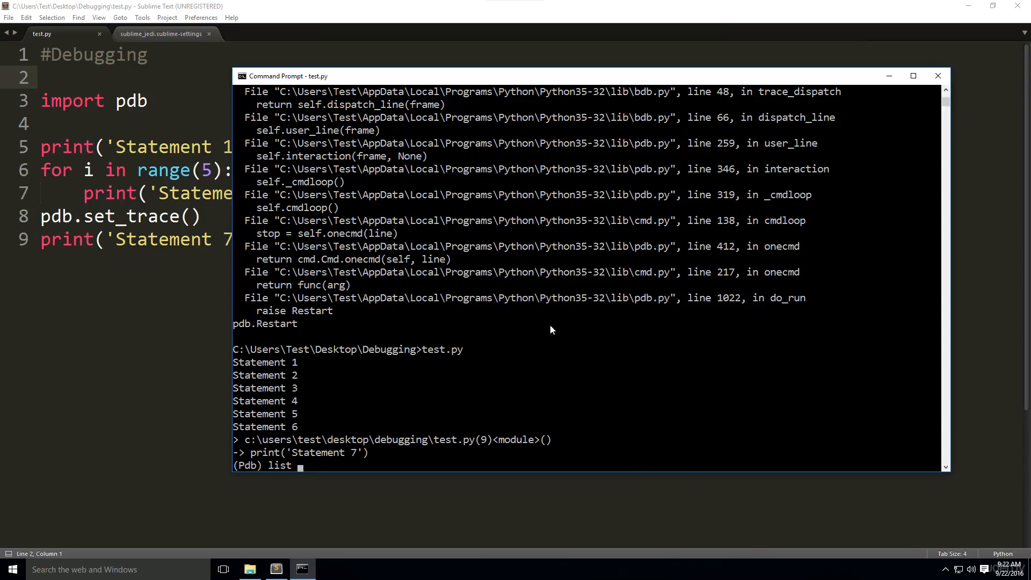
type("3,3")
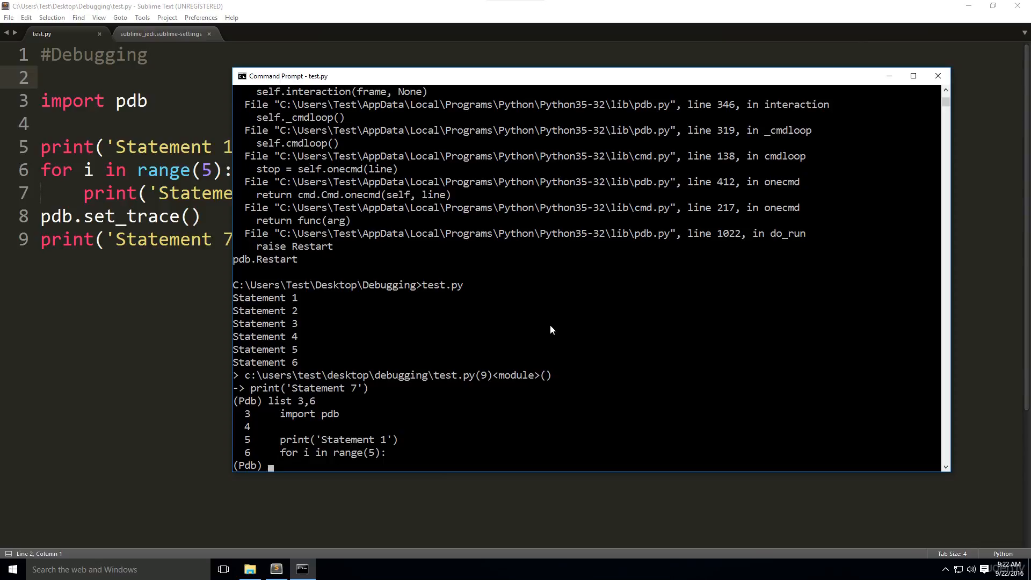
List lines with list 3,2, showing source lines 3–5
type("list")
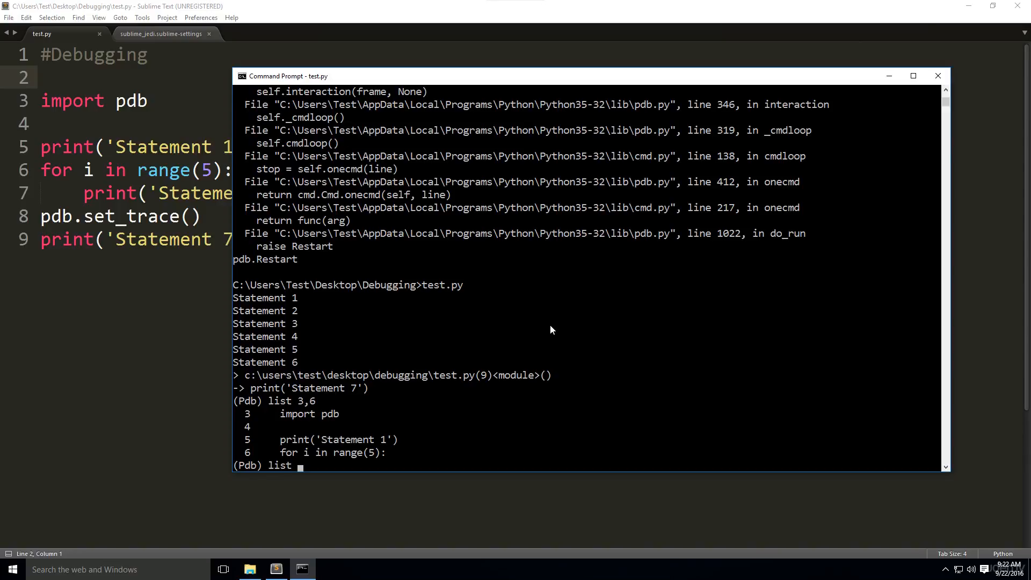
type("list 3,2")
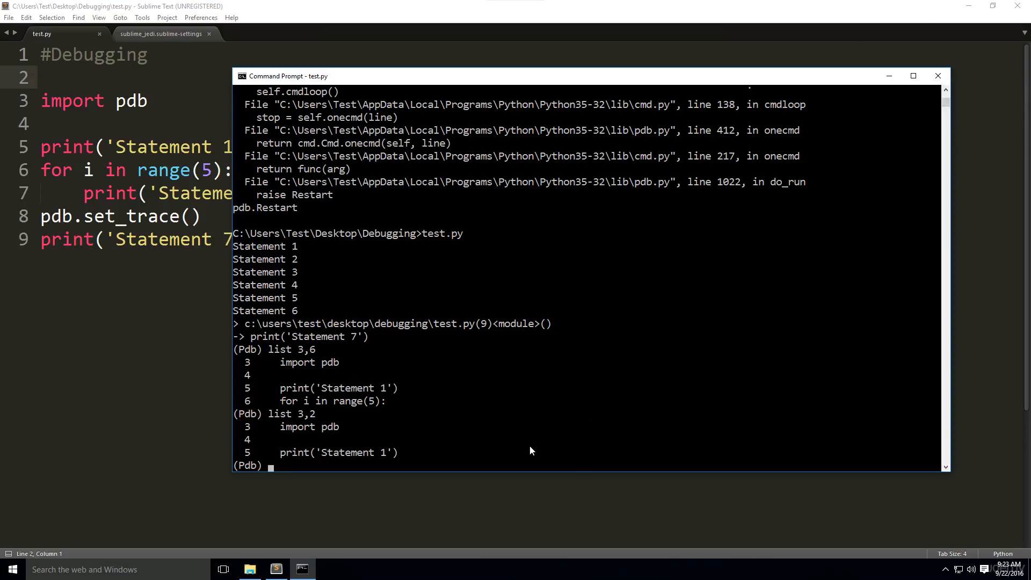
key("enter")
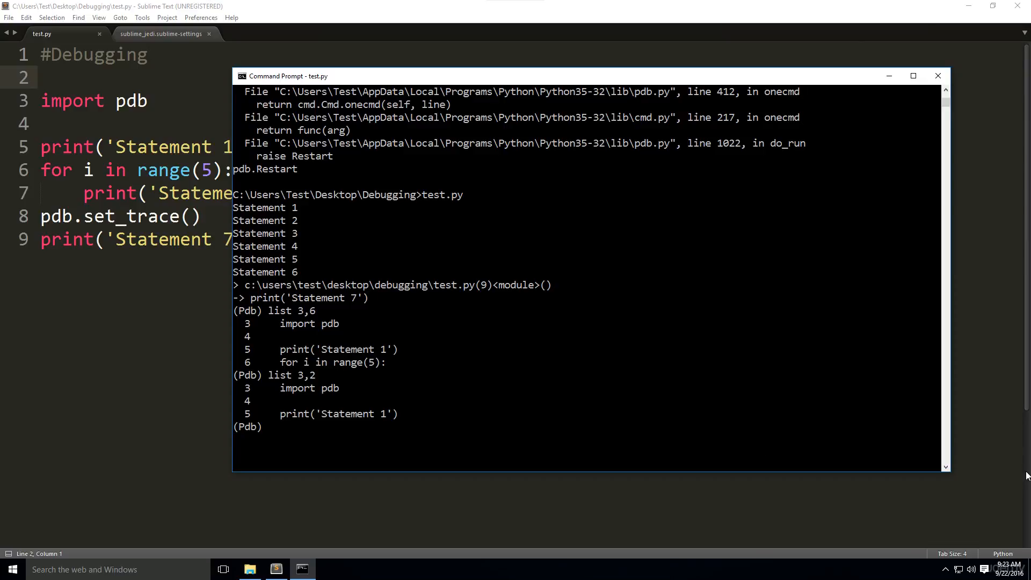
mouse_move(102, 397)
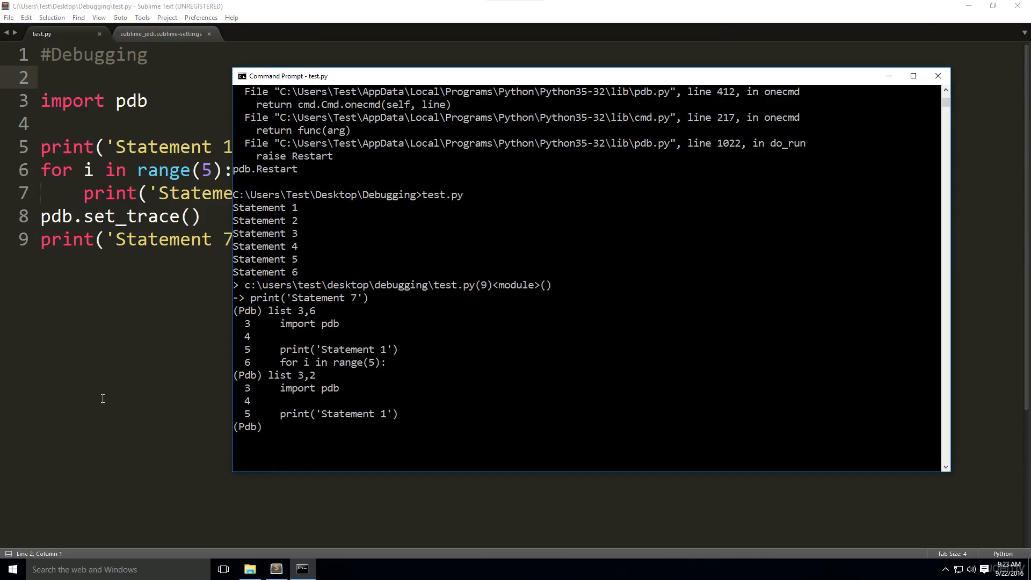
Exit pdb, then delete lines 5–9 of test.py leaving only the comment and import pdb
type("exi")
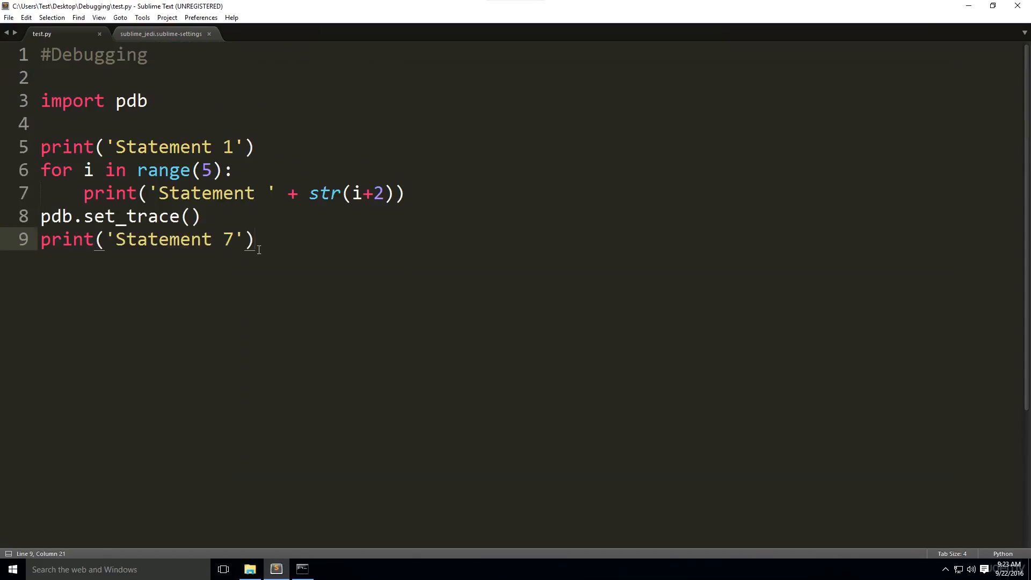
left_click_drag(40, 147, 254, 240)
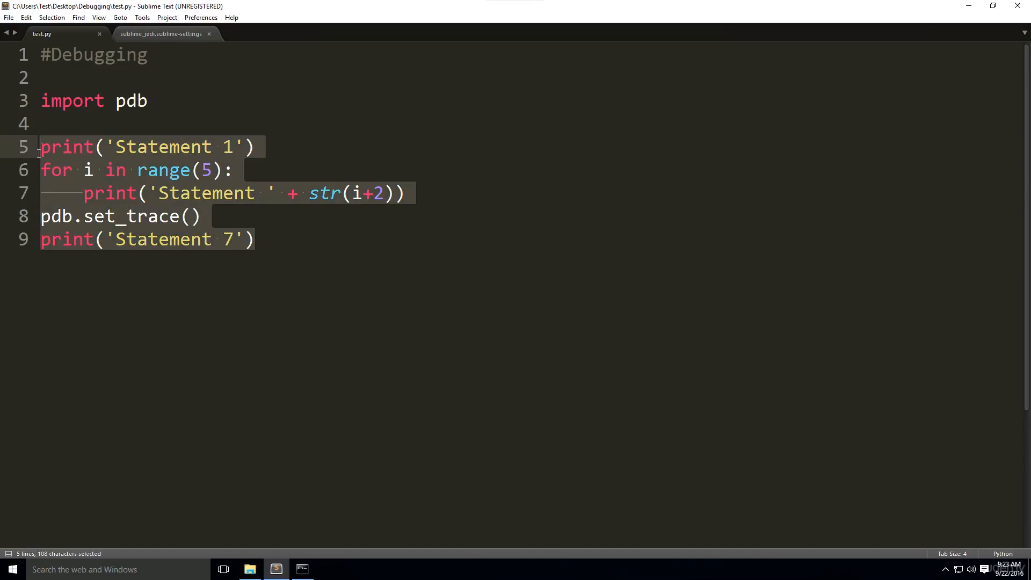
key("Delete")
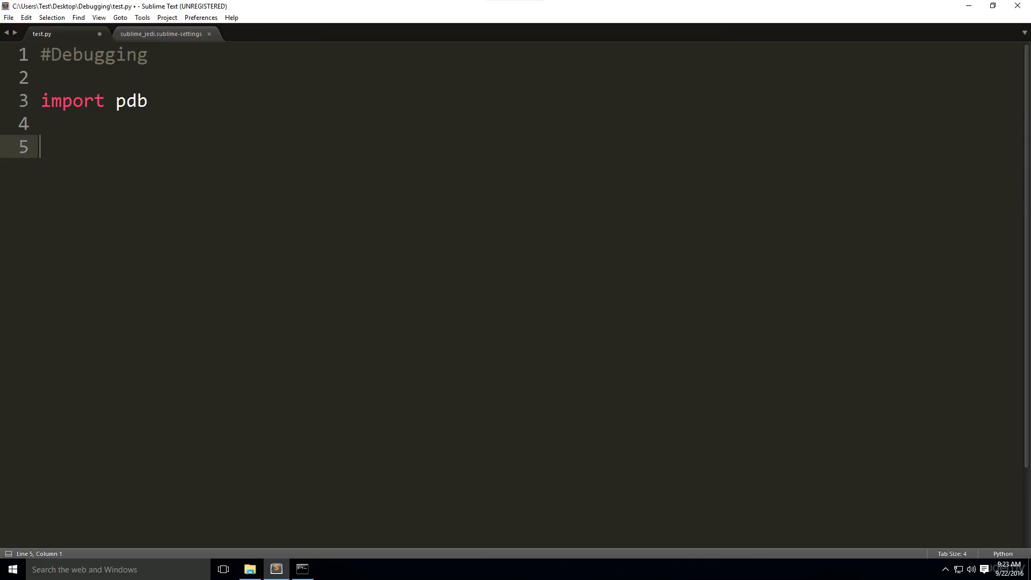
type("u")
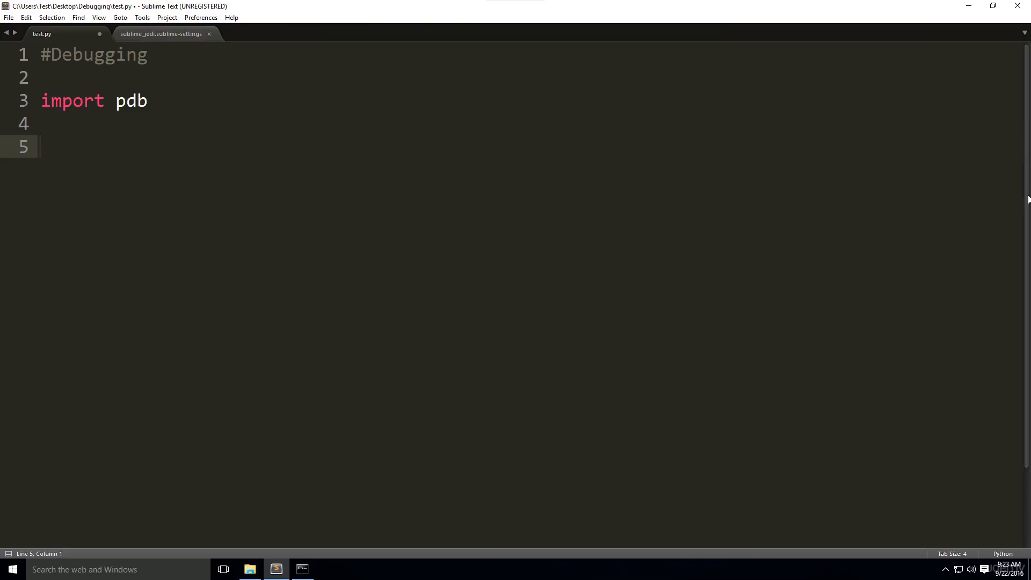
Define fun1(a) returning True when a % 2 is zero and False otherwise
type("i")
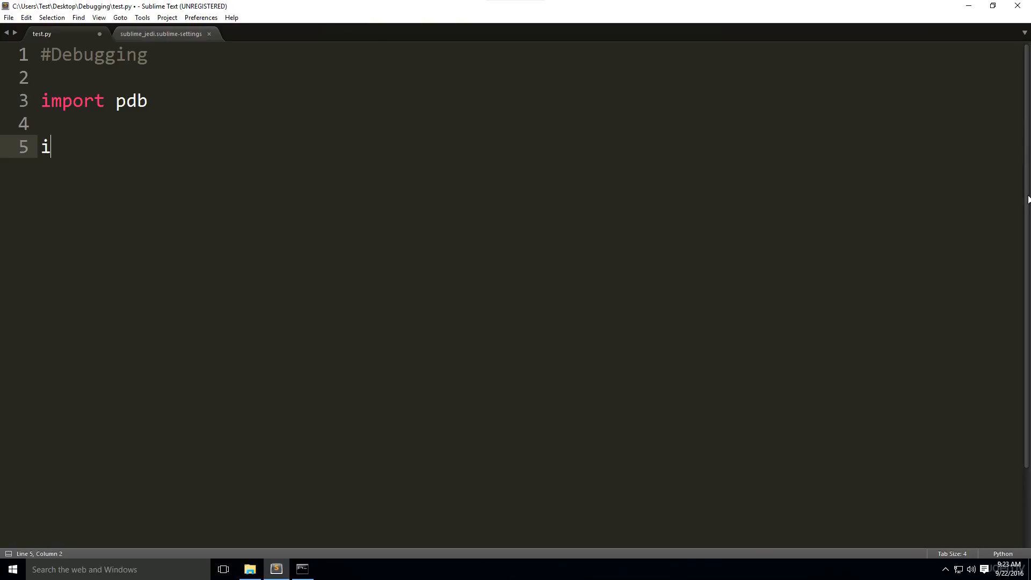
type("def fun1")
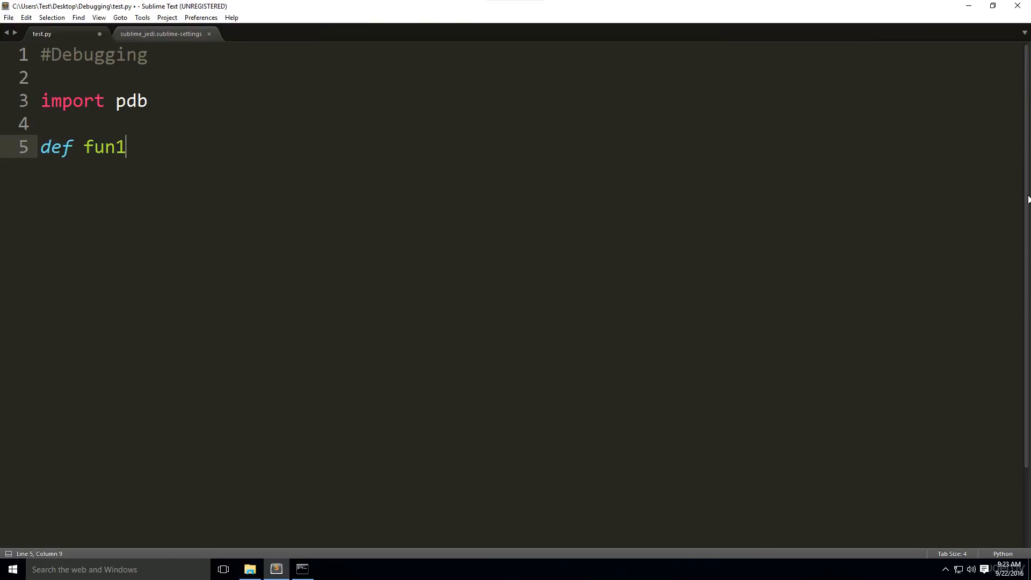
type("()")
type("if a %")
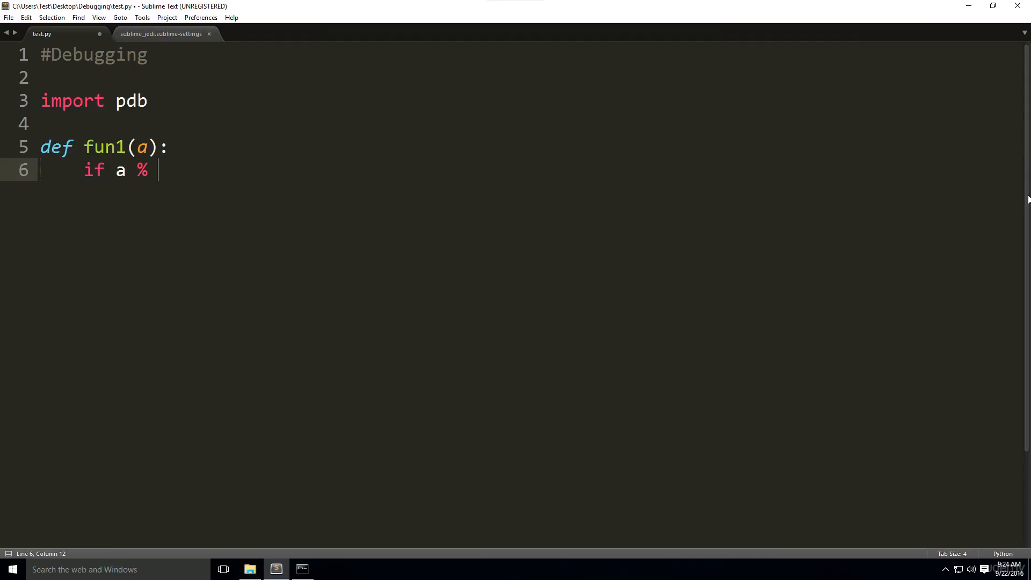
type("2:")
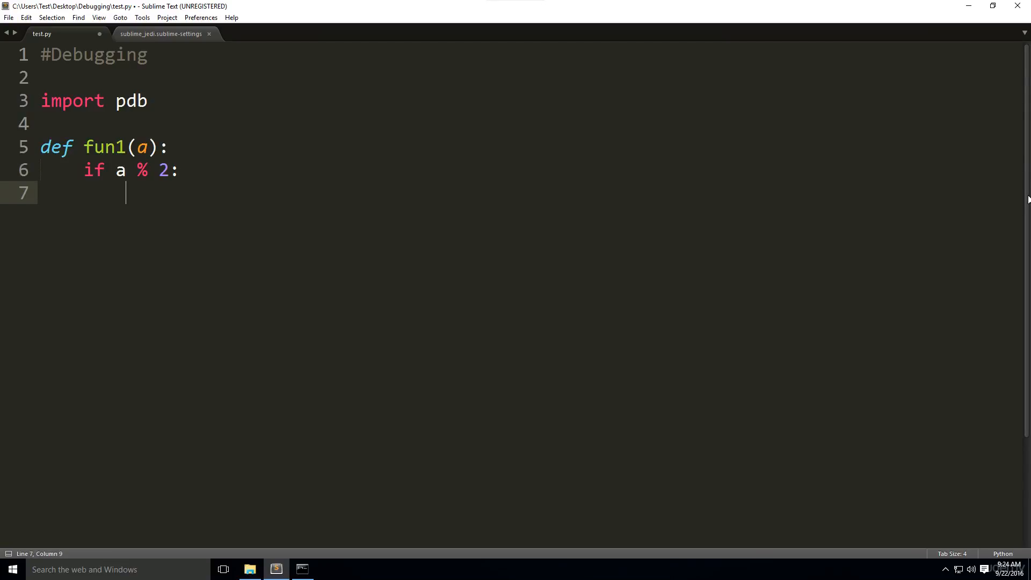
type("return")
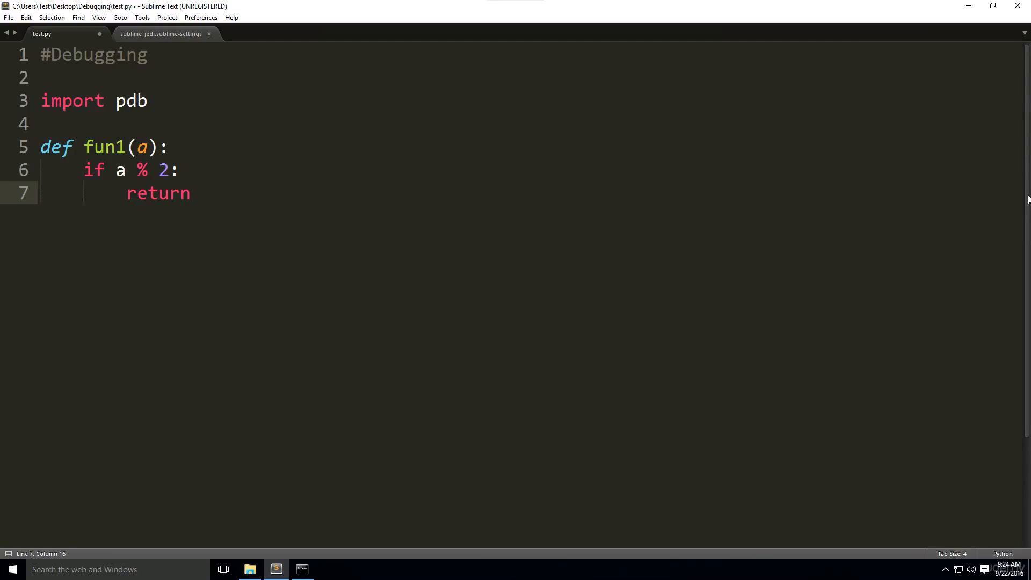
type("True")
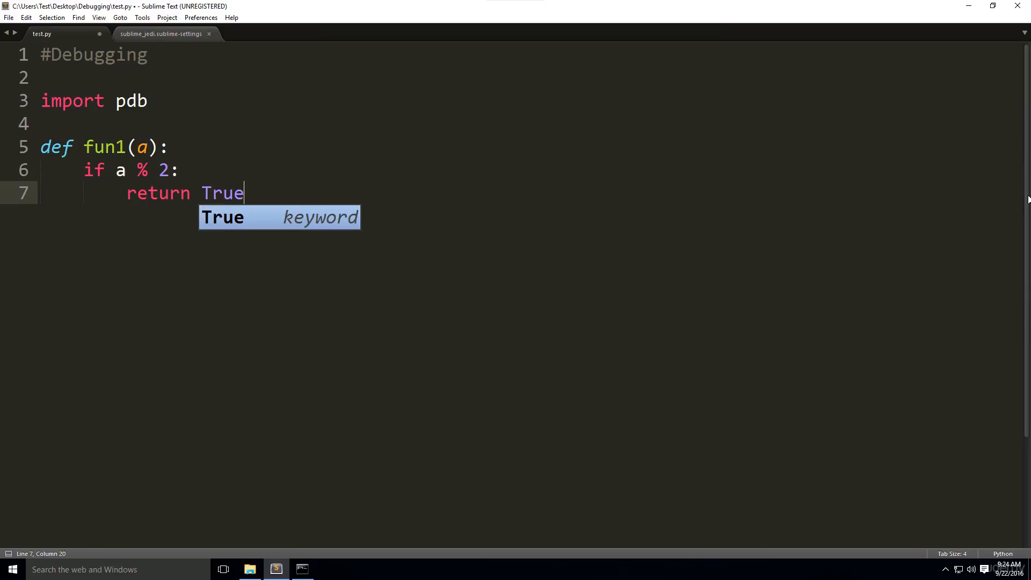
key("Escape")
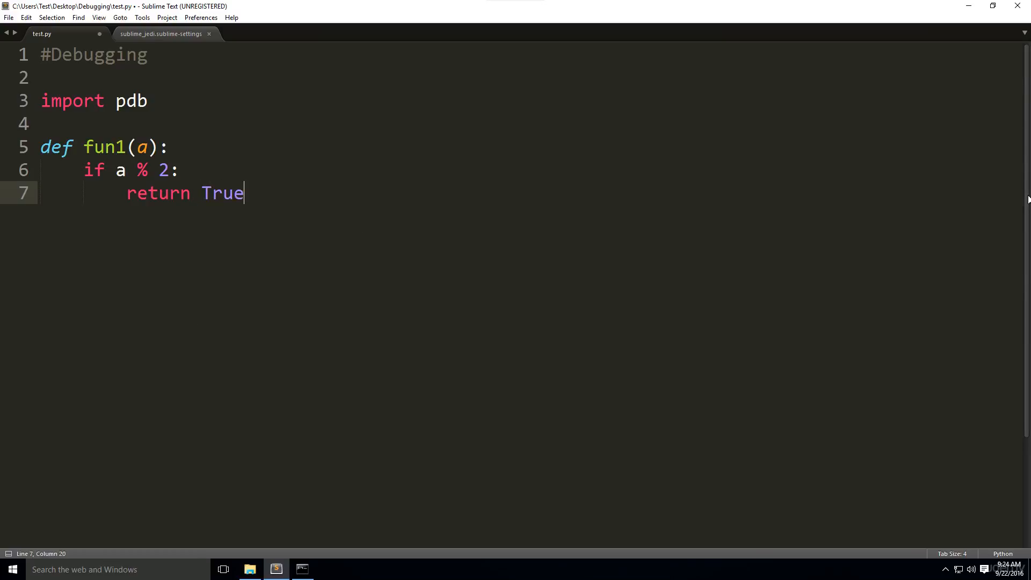
type("e")
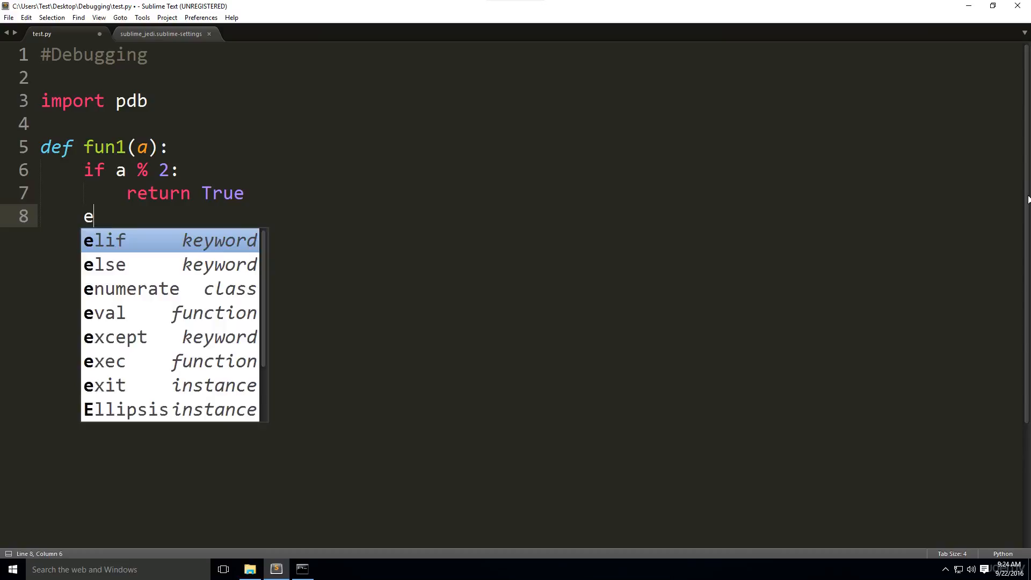
type("lse:")
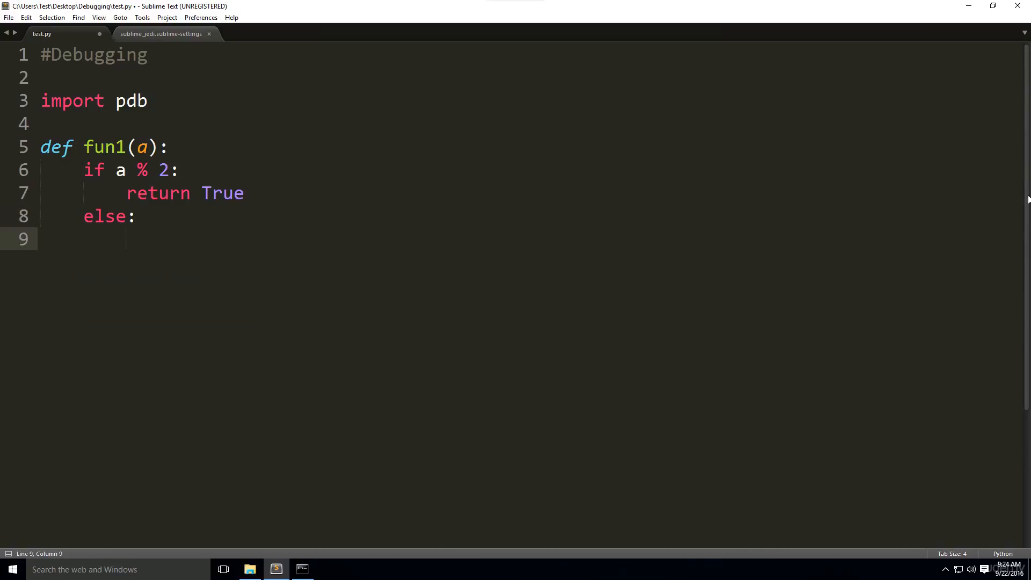
type("return")
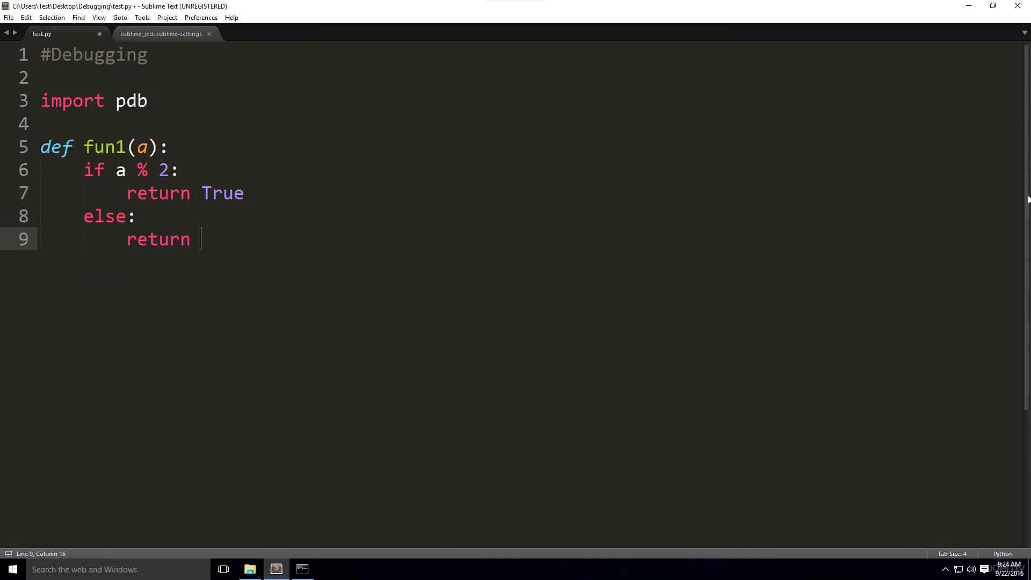
type("False")
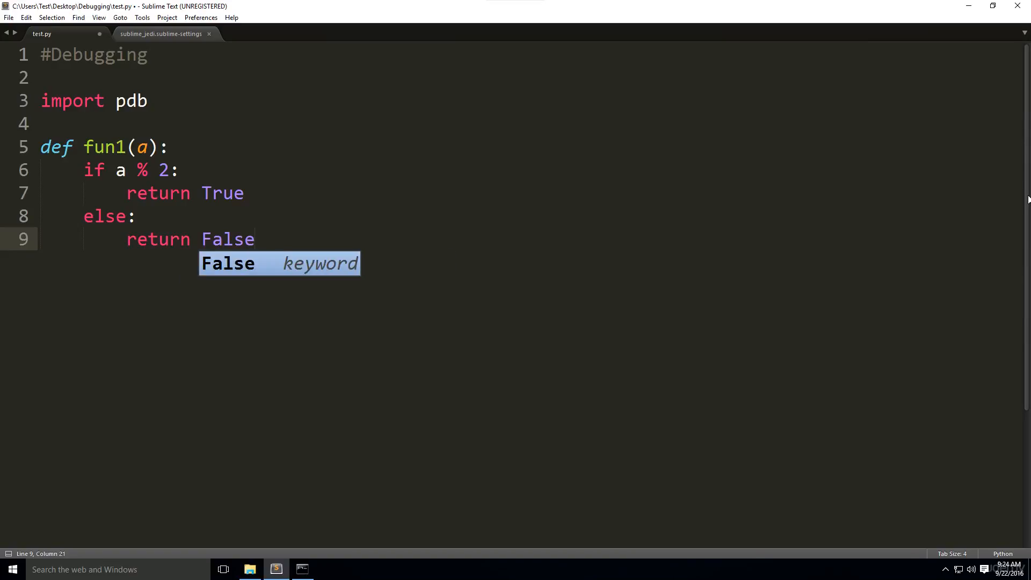
key("enter")
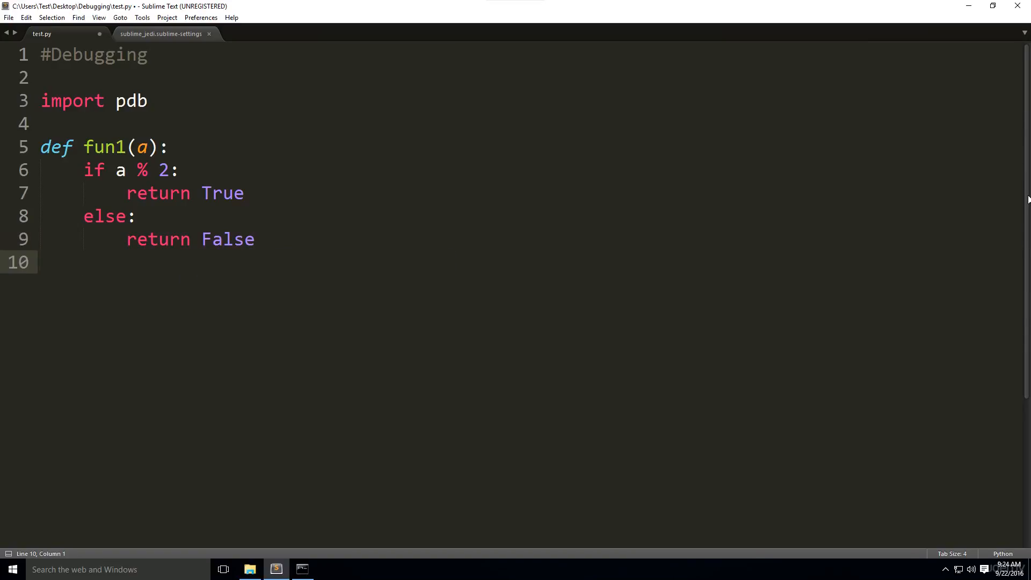
Start fun2(x) with an 'if type(x) == int:' branch
type("def fu")
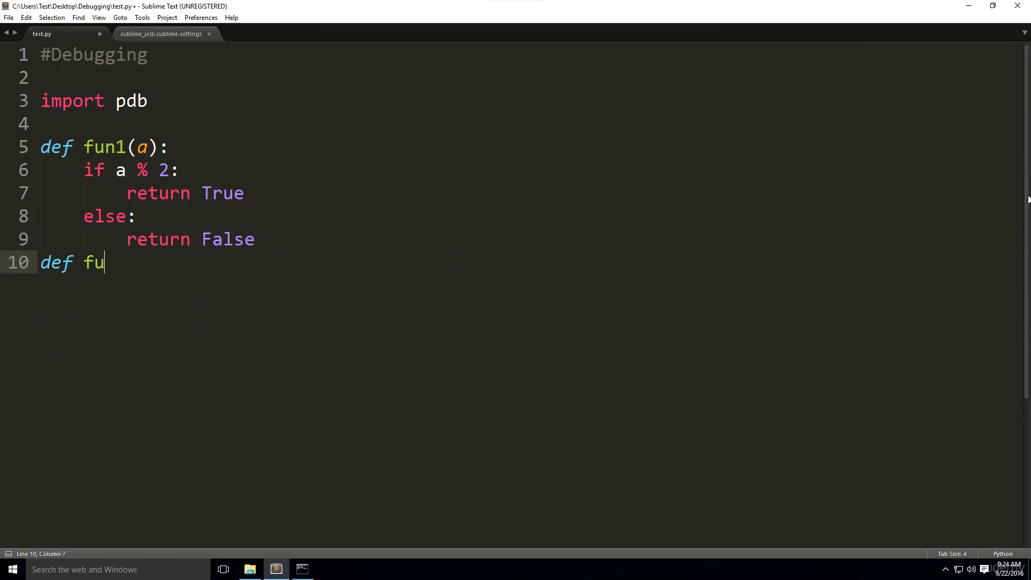
type("n2(x):")
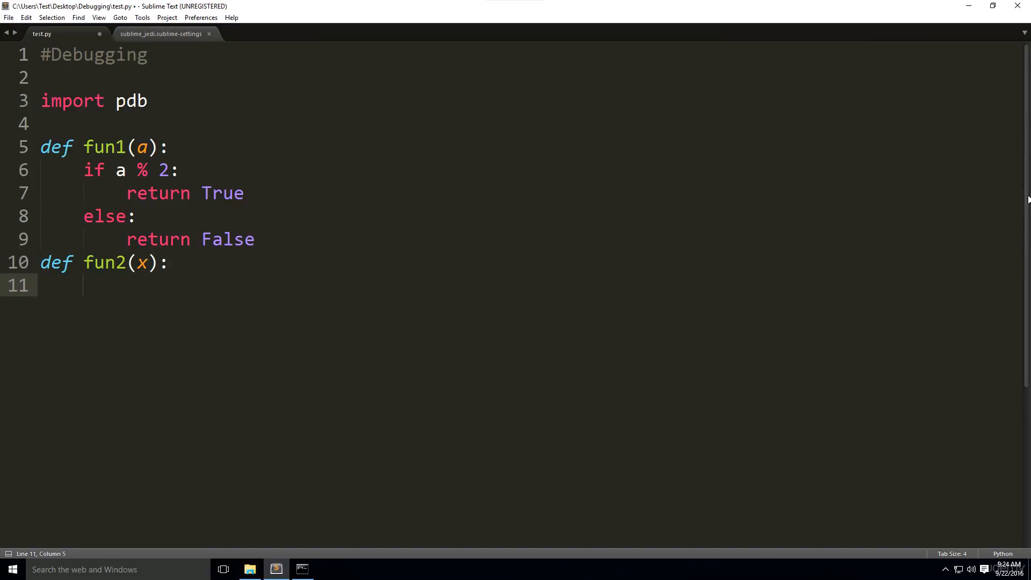
type("if type")
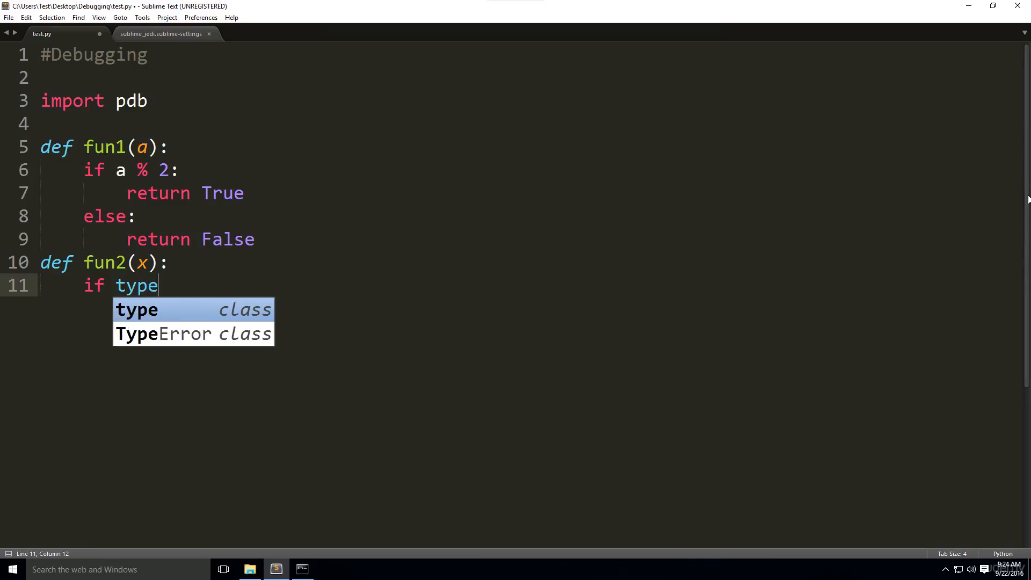
key("Tab")
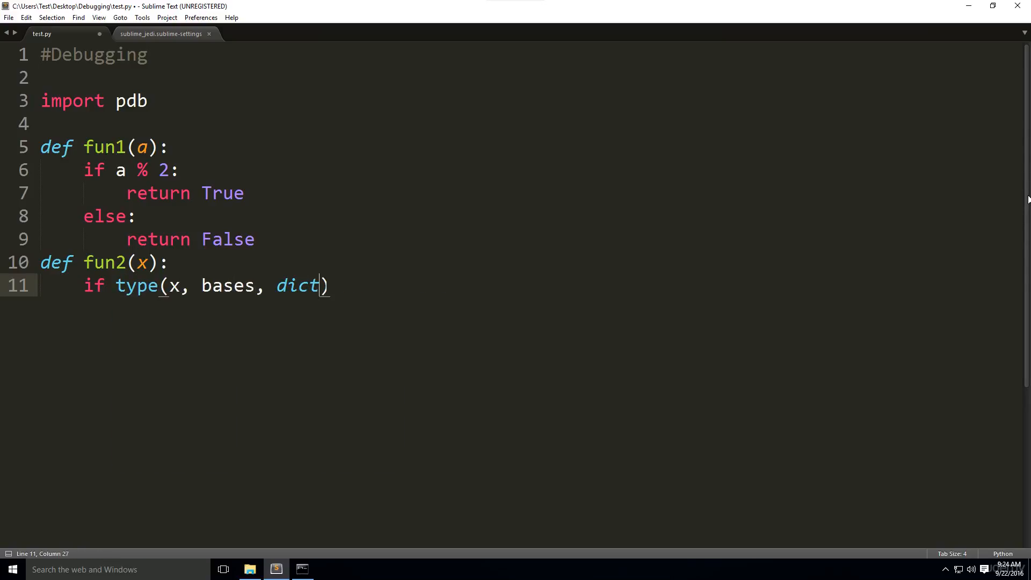
key("backspace")
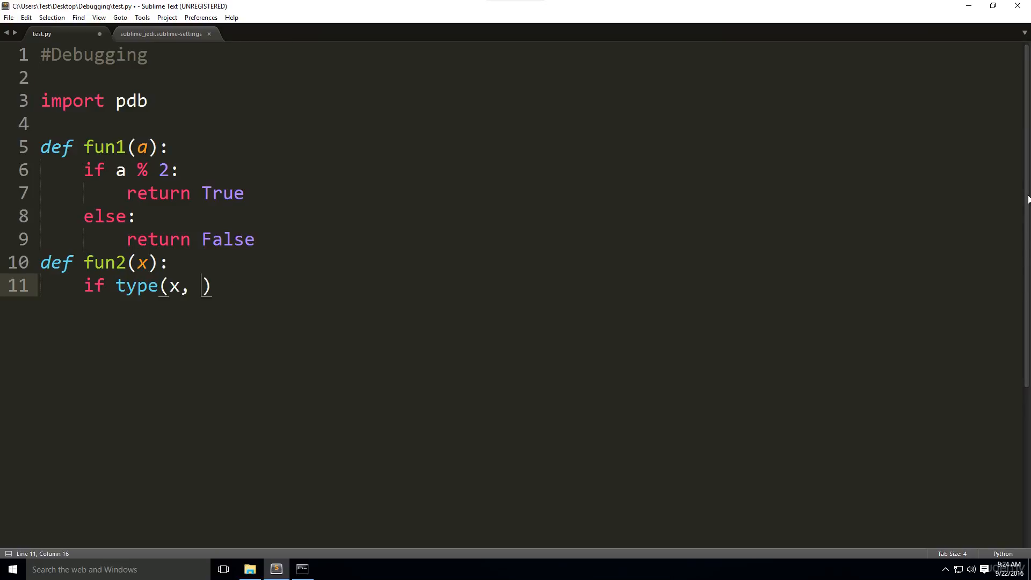
key("BackSpace")
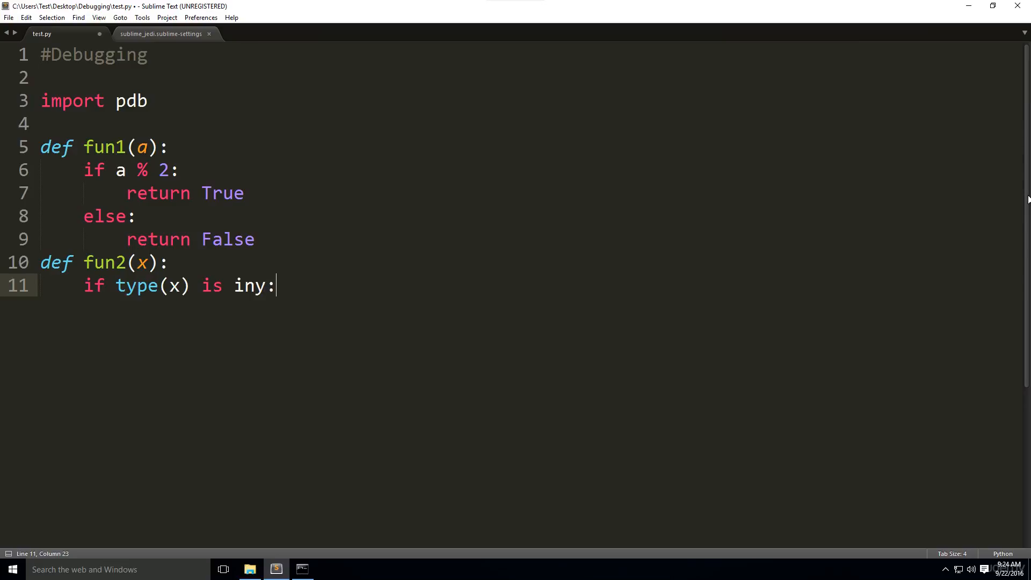
key("BackSpace")
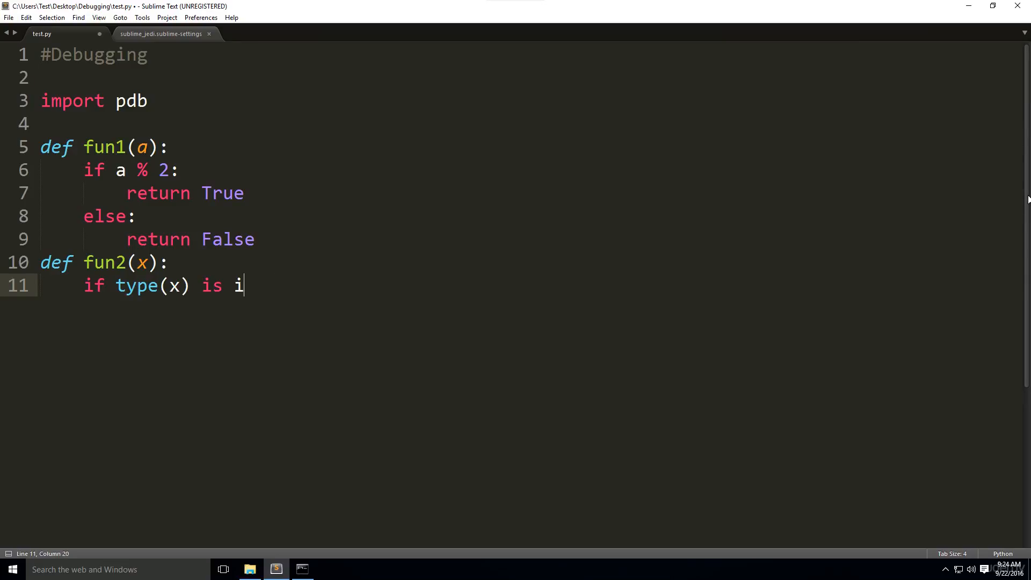
type("nt:")
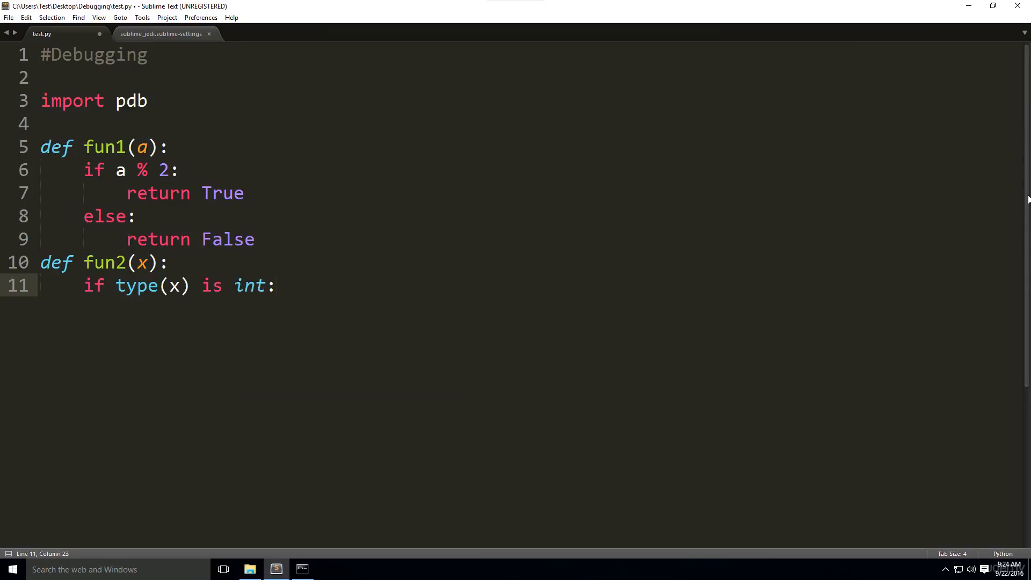
key("enter")
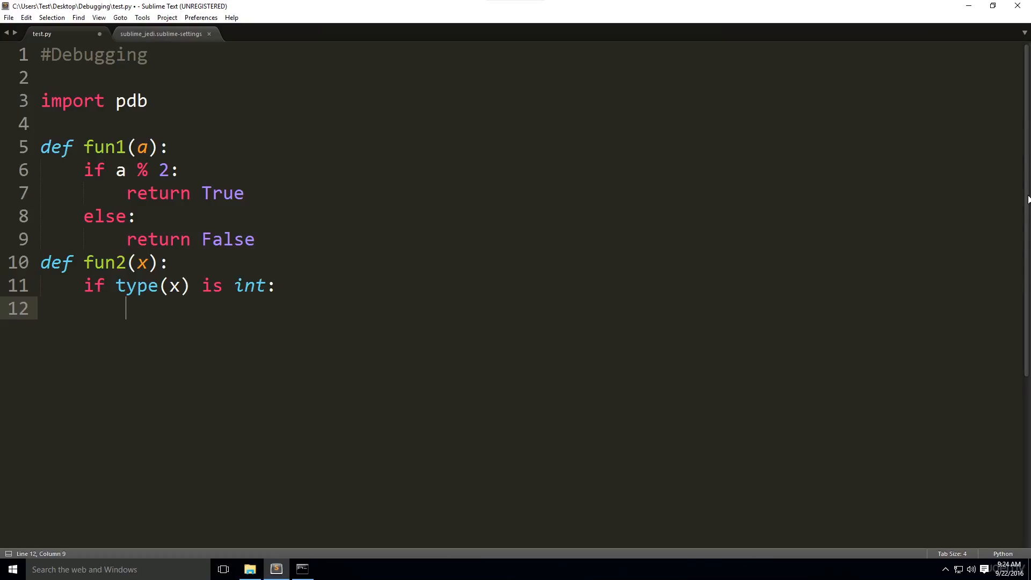
In the int branch call pdb.set_trace() and print(fun1(x)); in else print 'Not defined'
type("pdb.")
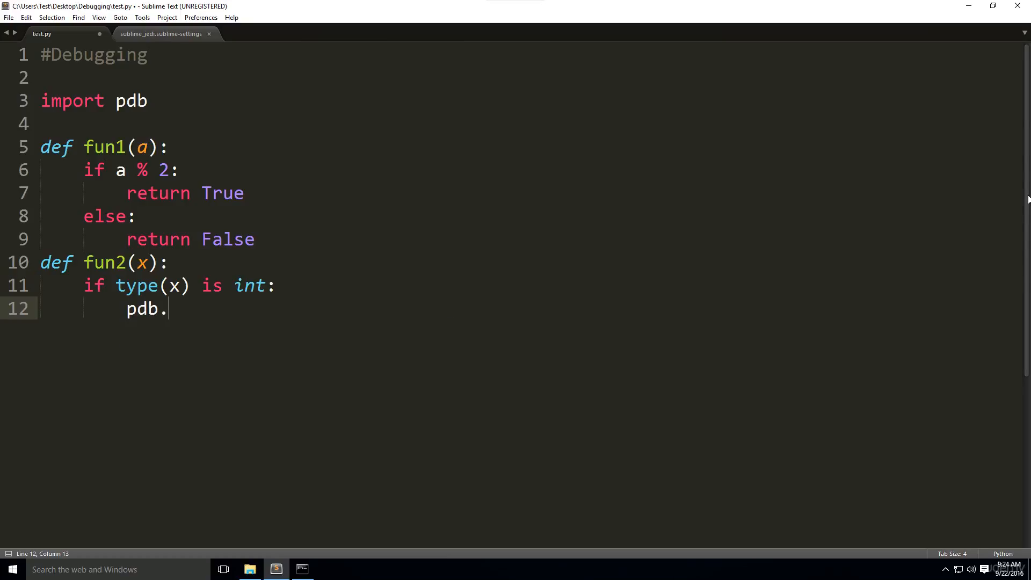
type("set_trace(")
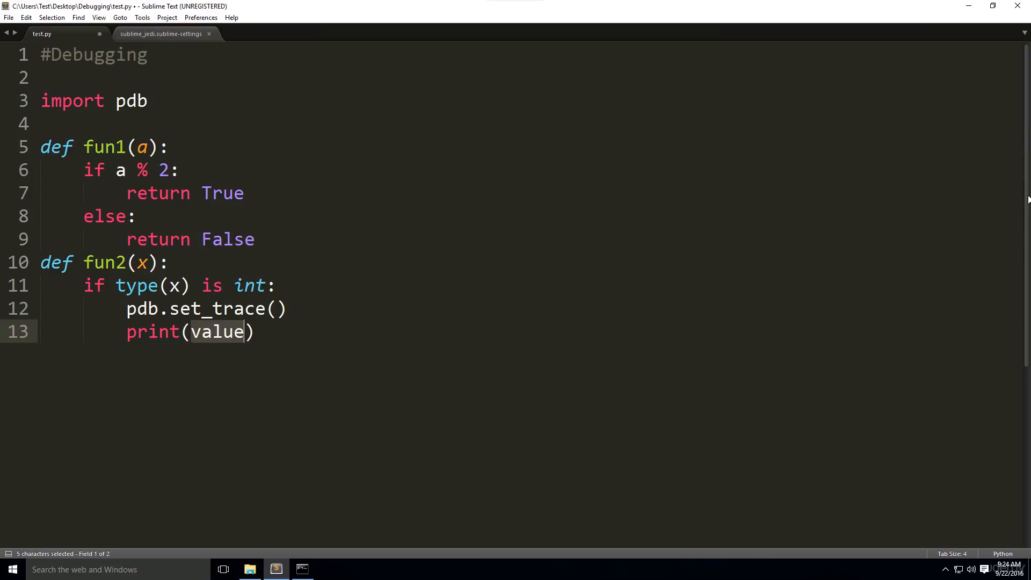
type("fun1")
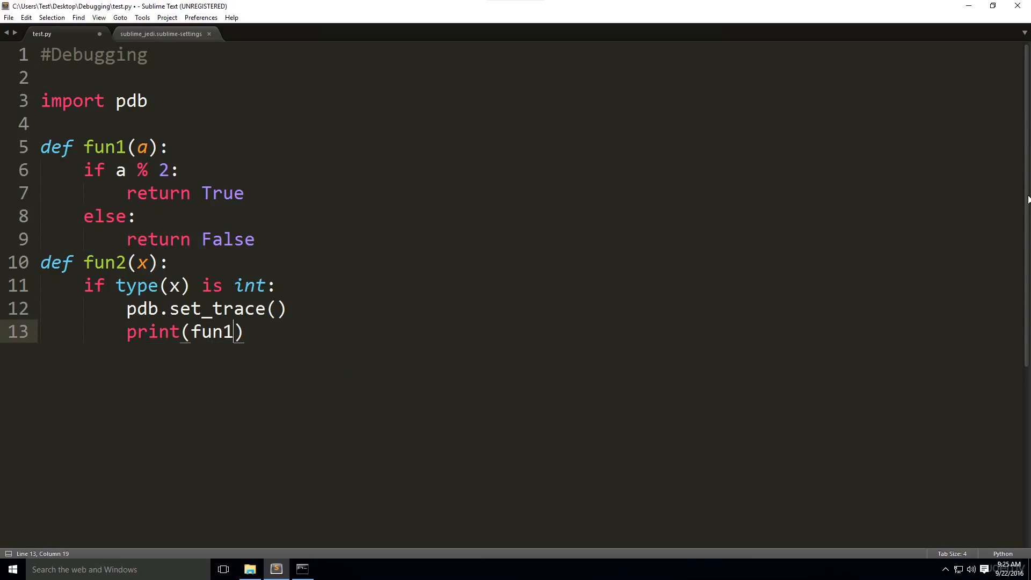
key("Backspace")
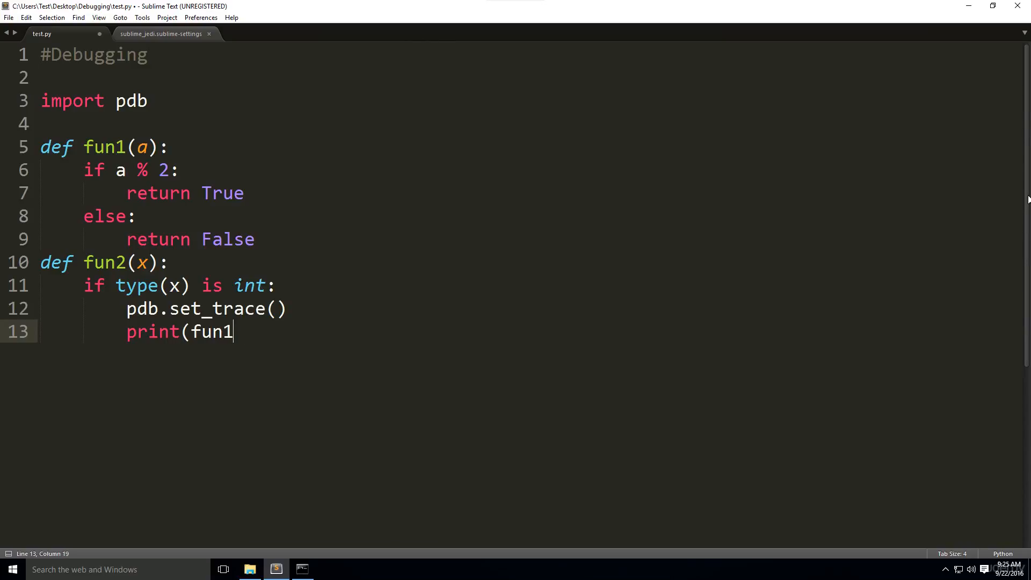
type("(x)")
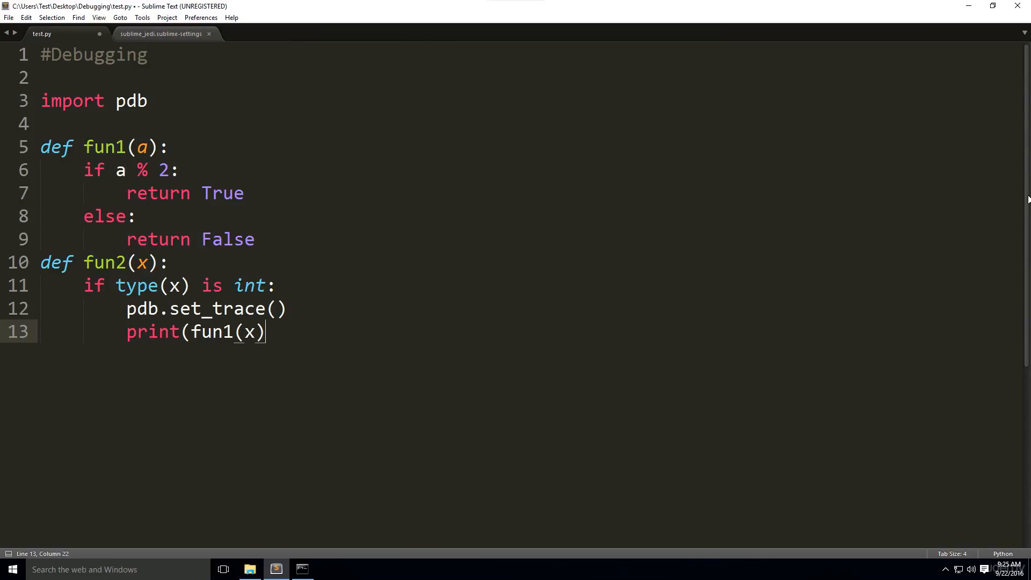
type(")")
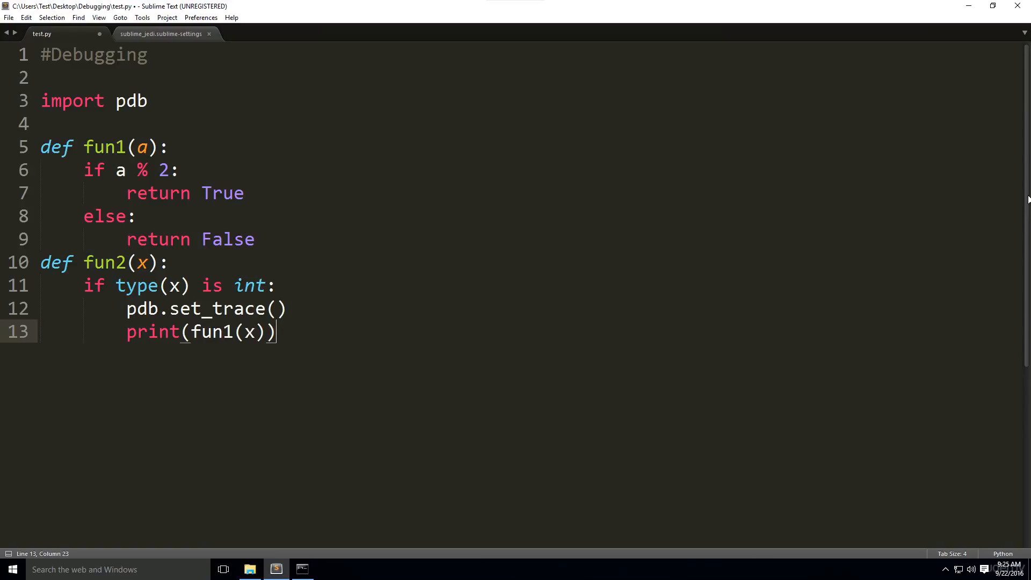
type("elzxe")
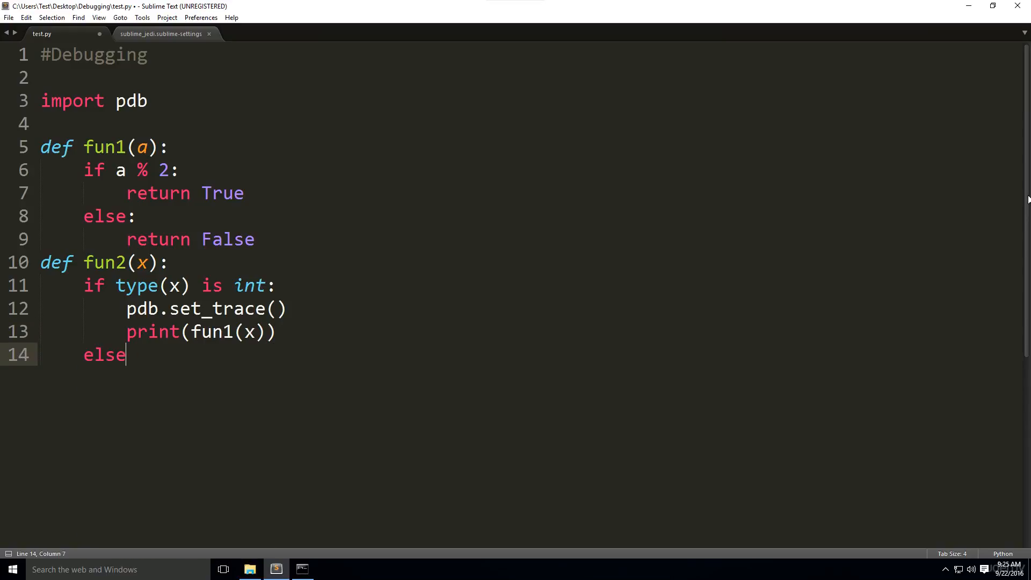
type(":")
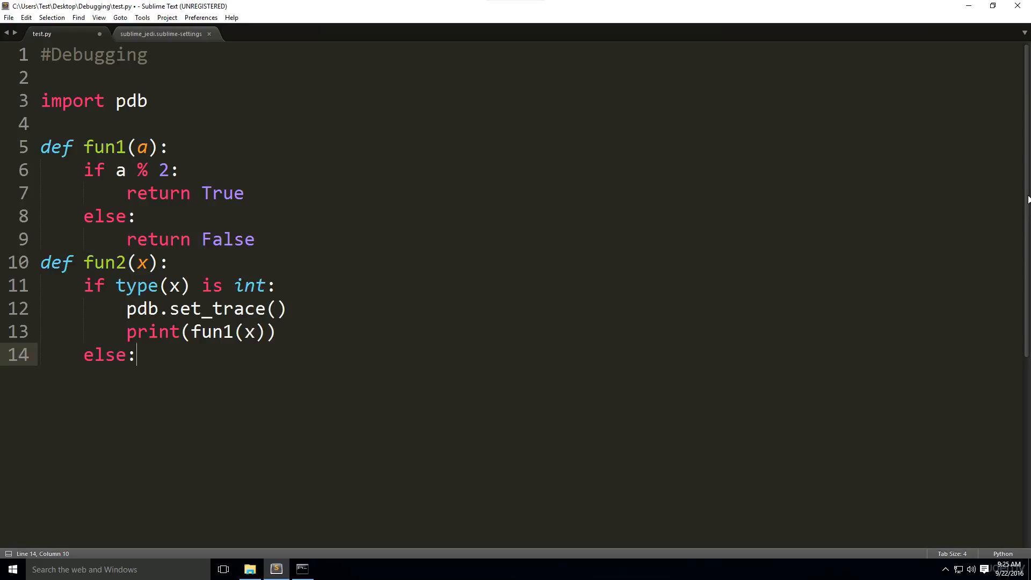
key("enter")
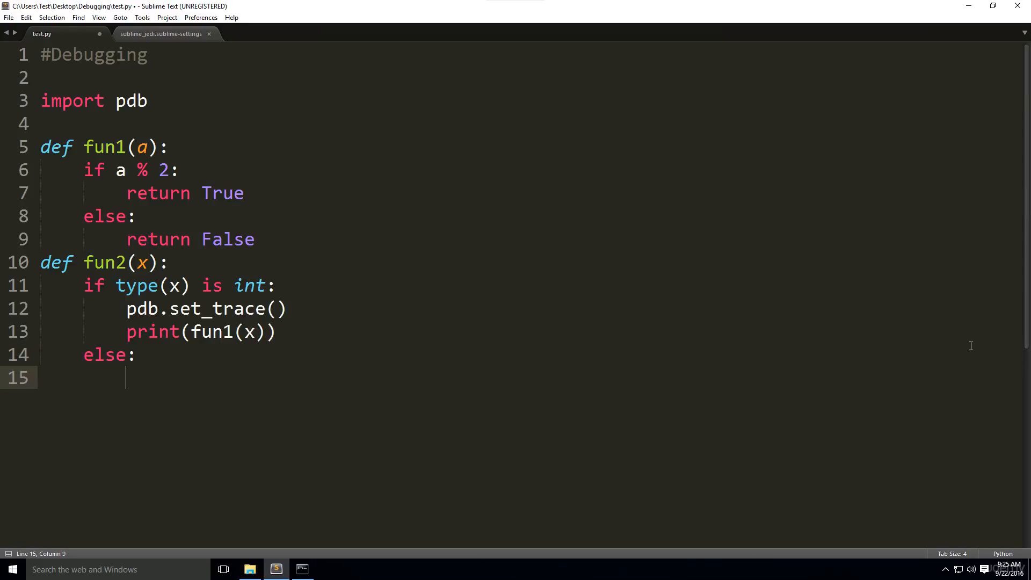
type("print('value")
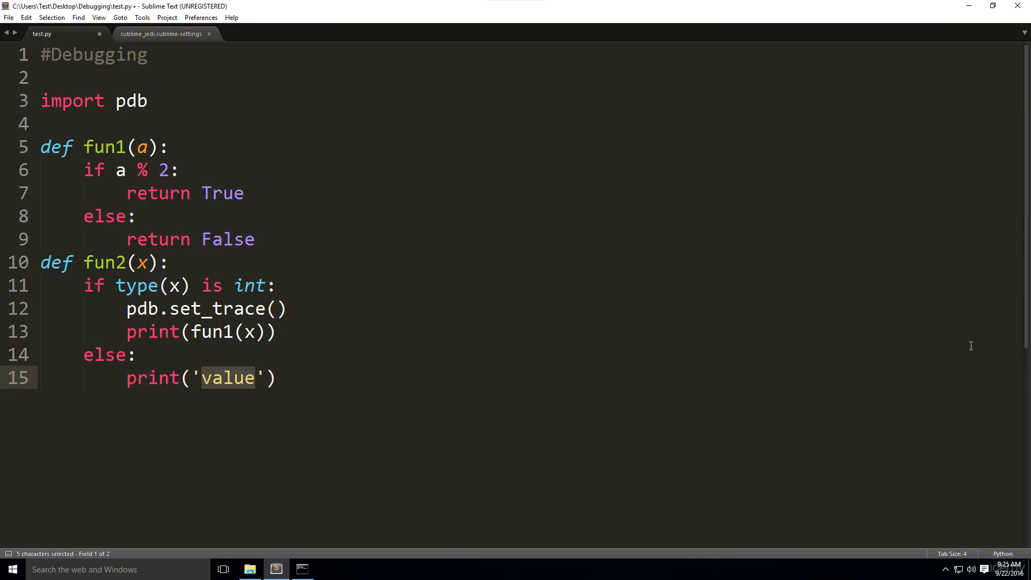
type("Not defin")
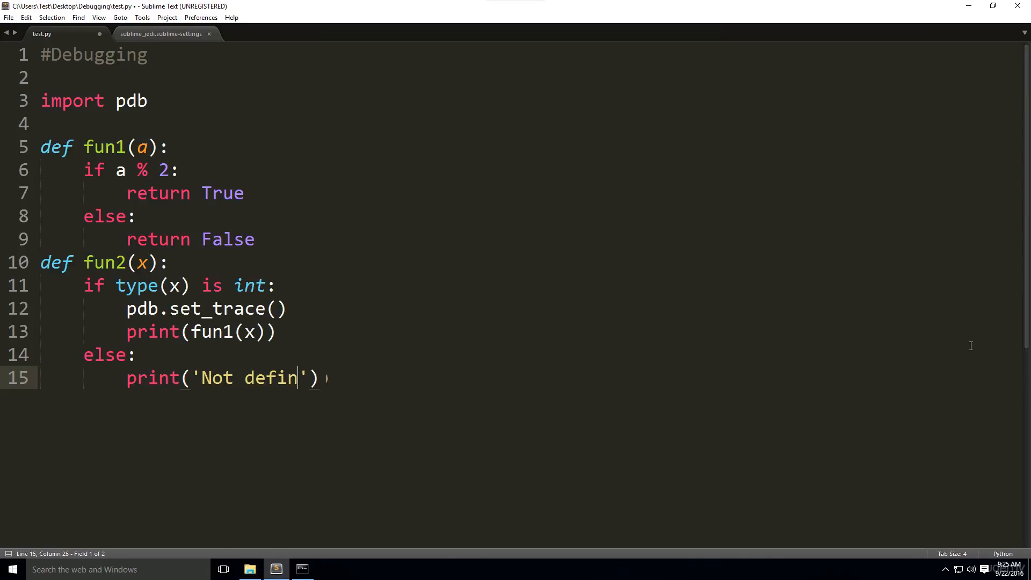
type("ed")
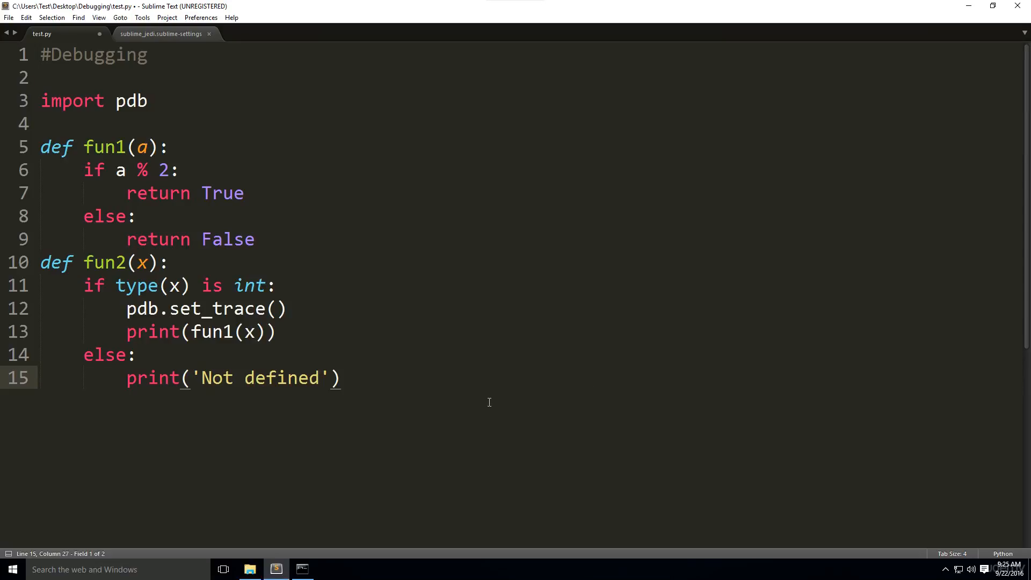
key("enter")
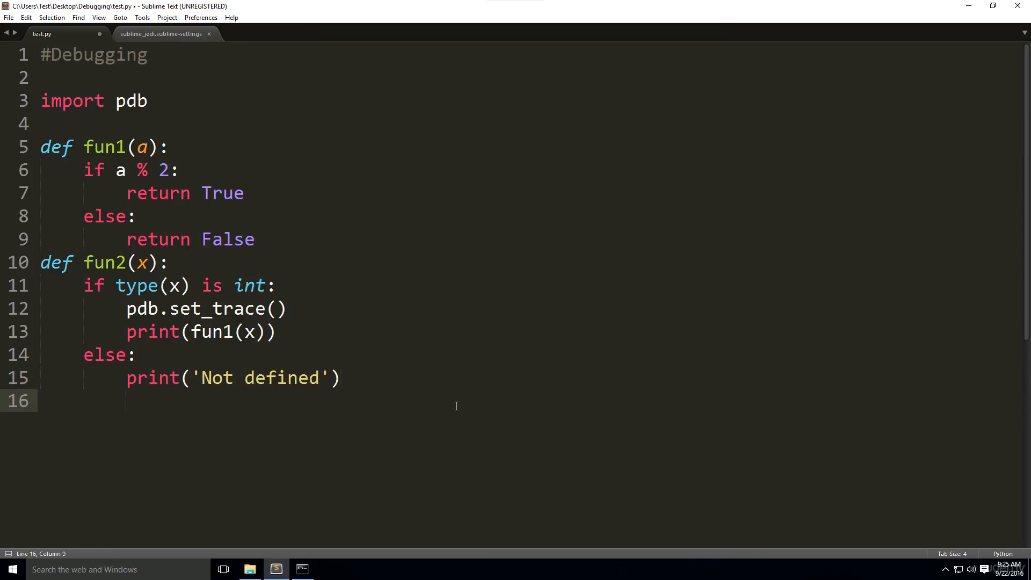
Add the call fun2(3) on line 17 and save test.py
type("f")
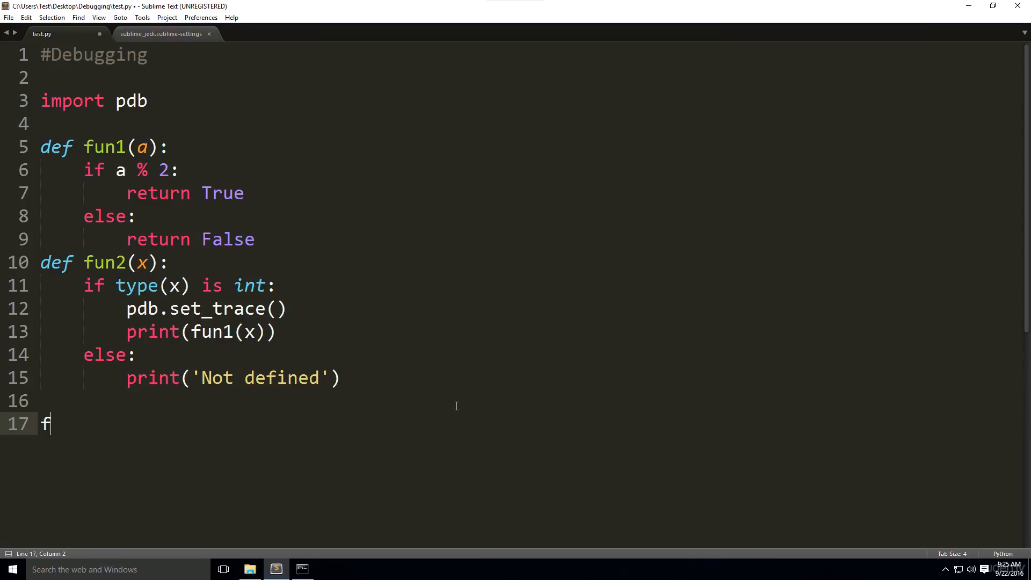
type("un2")
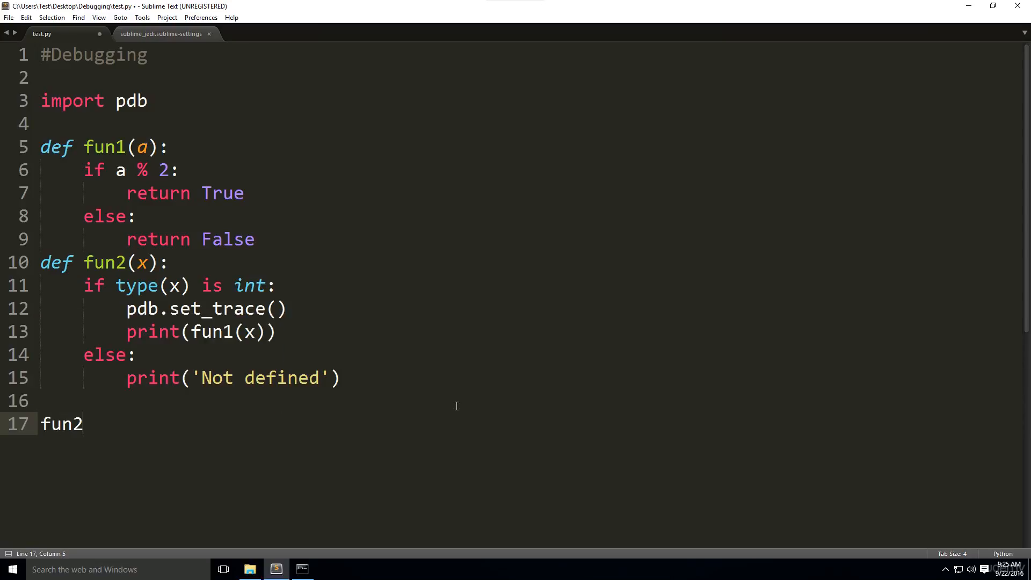
type("(3)")
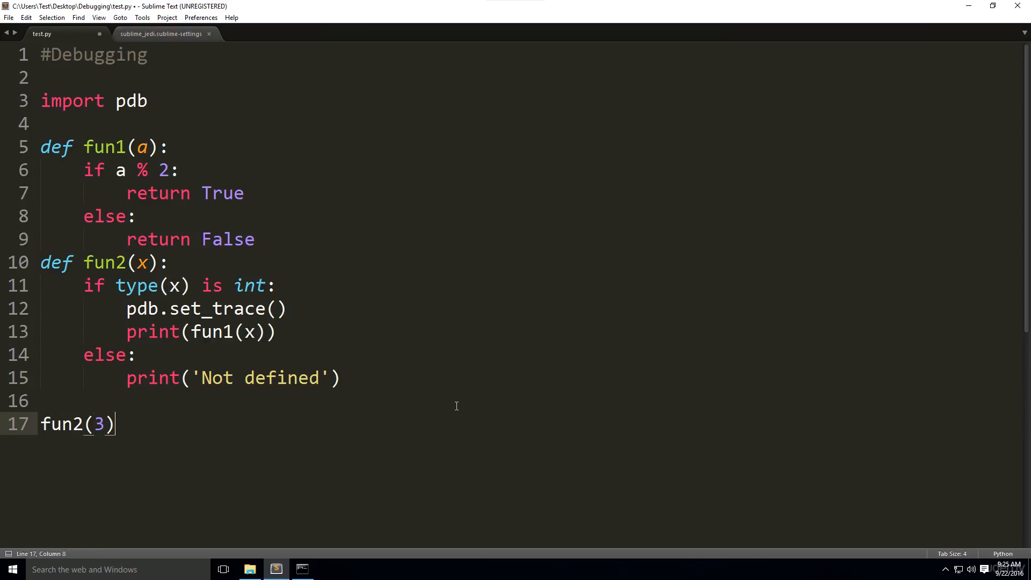
key("ctrl+s")
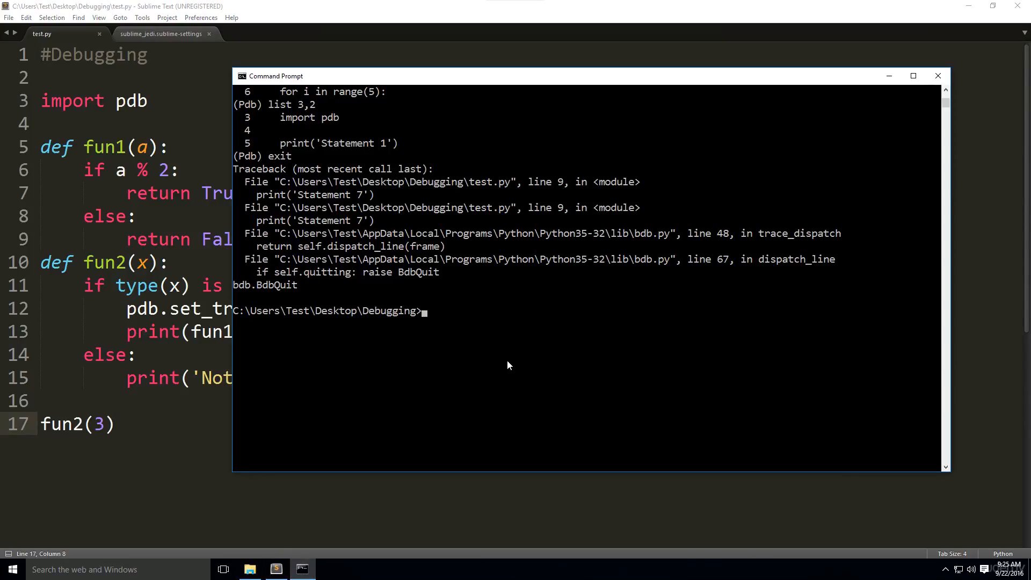
Run test.py, pausing in fun2 at line 13, and move up to the fun2(3) caller frame
type("test.py")
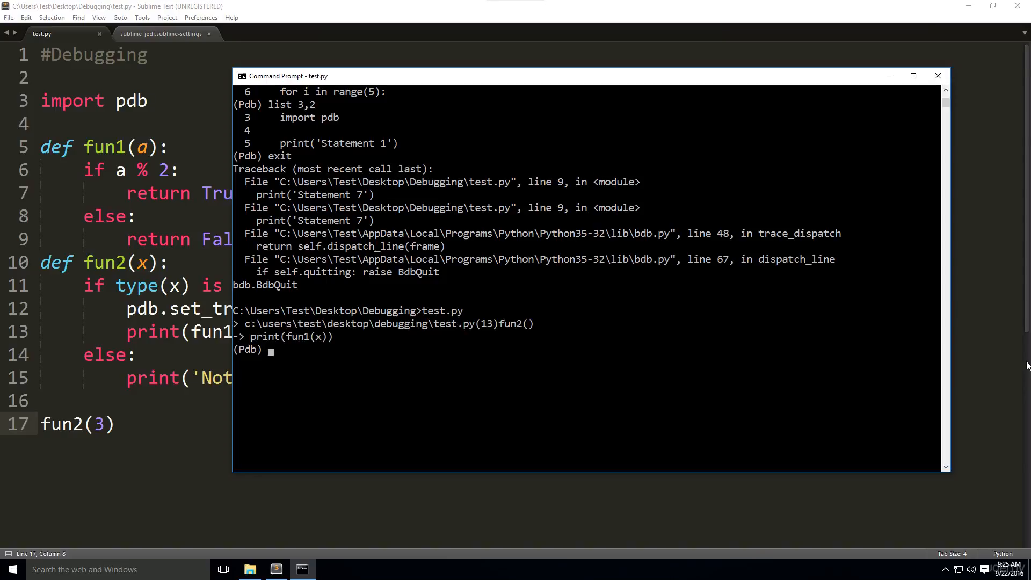
mouse_move(259, 341)
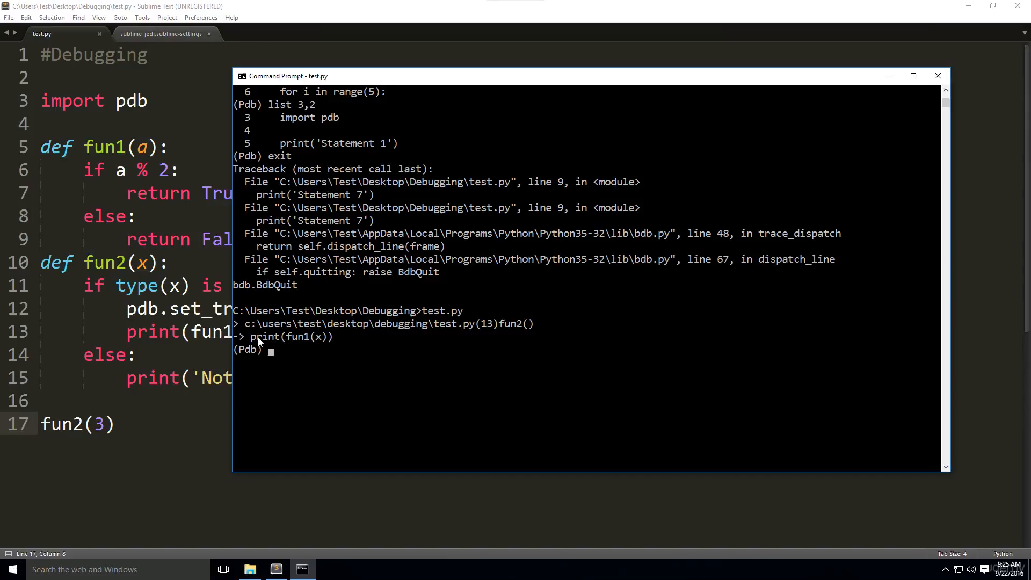
mouse_move(323, 299)
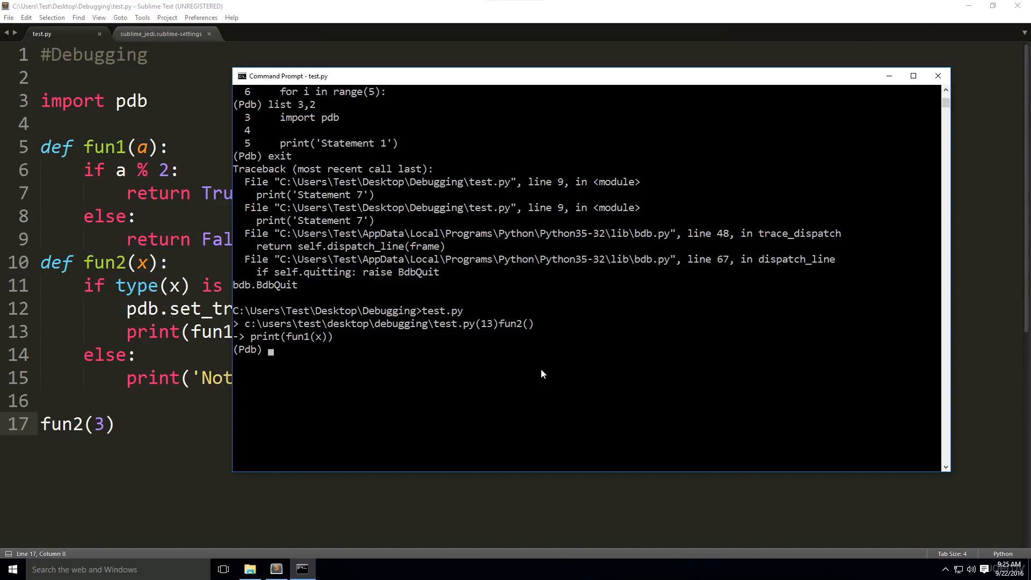
type("up")
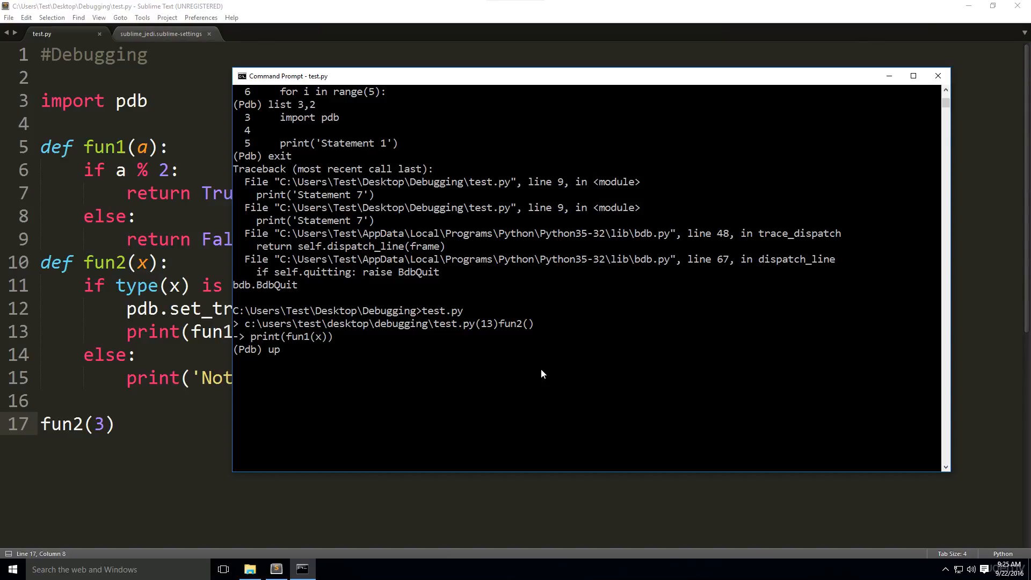
key("enter")
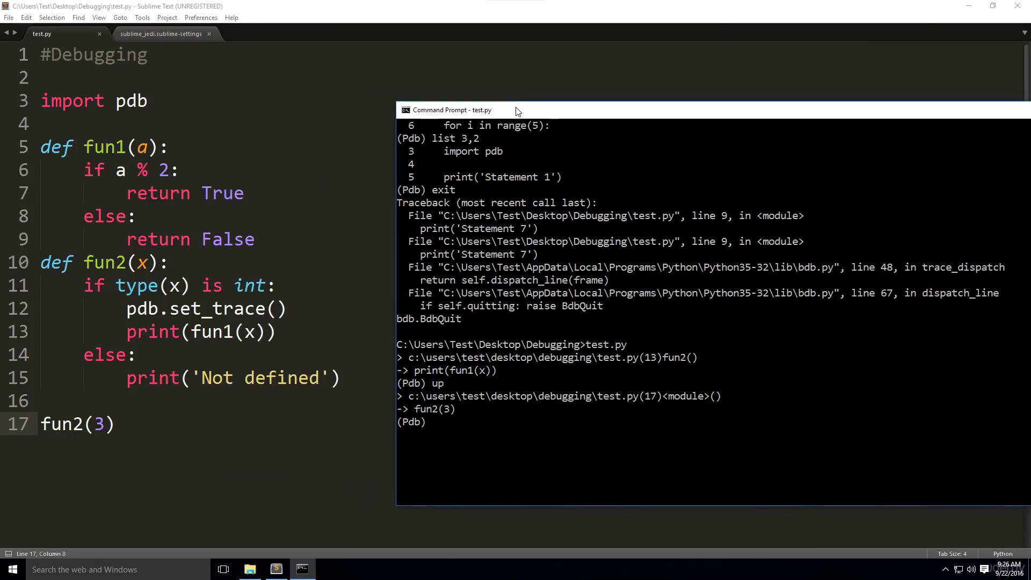
left_click_drag(517, 110, 477, 104)
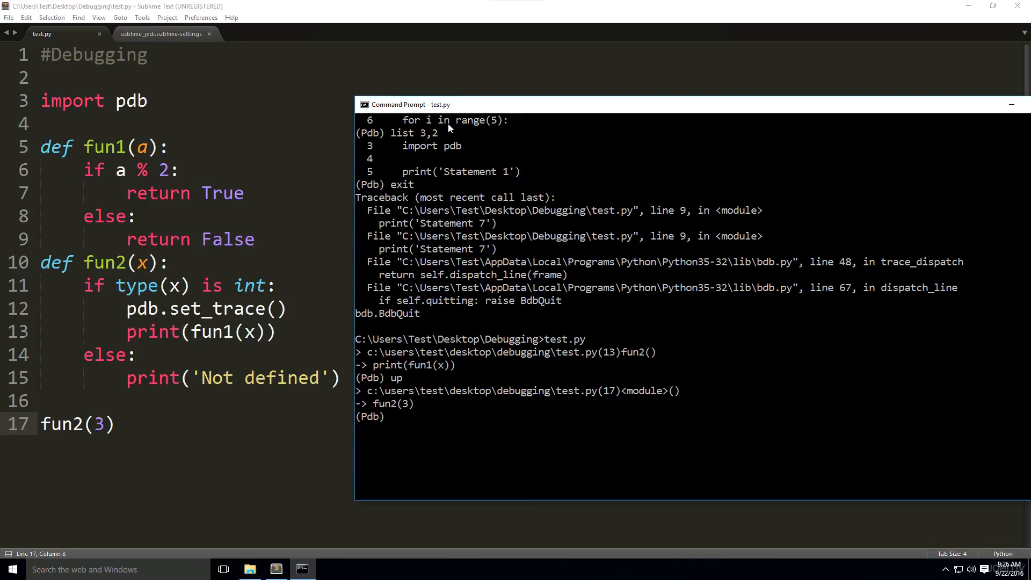
Move down into fun2, show args (x = 3), and see p/pp without arguments raise SyntaxError
type("down")
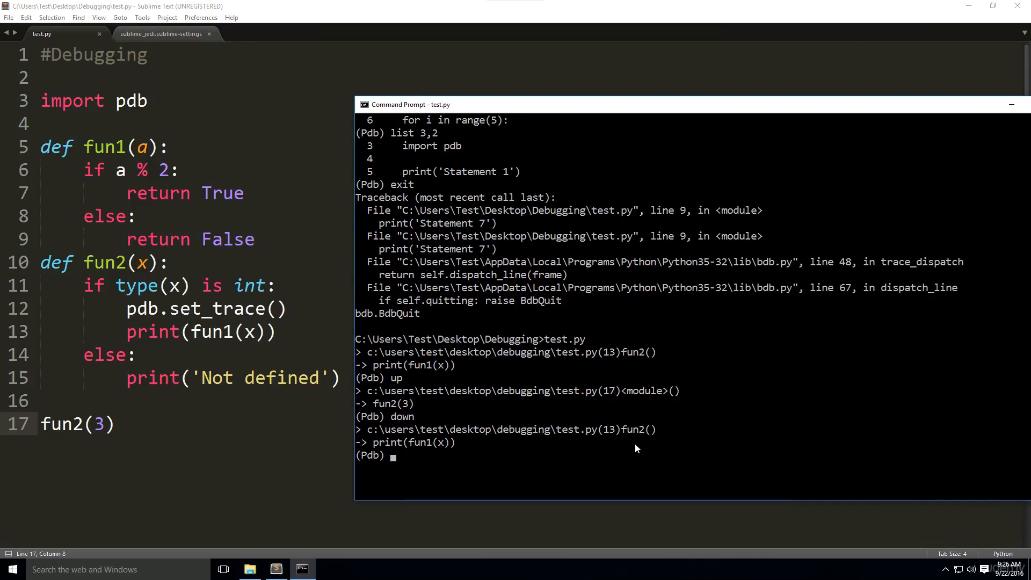
type("args")
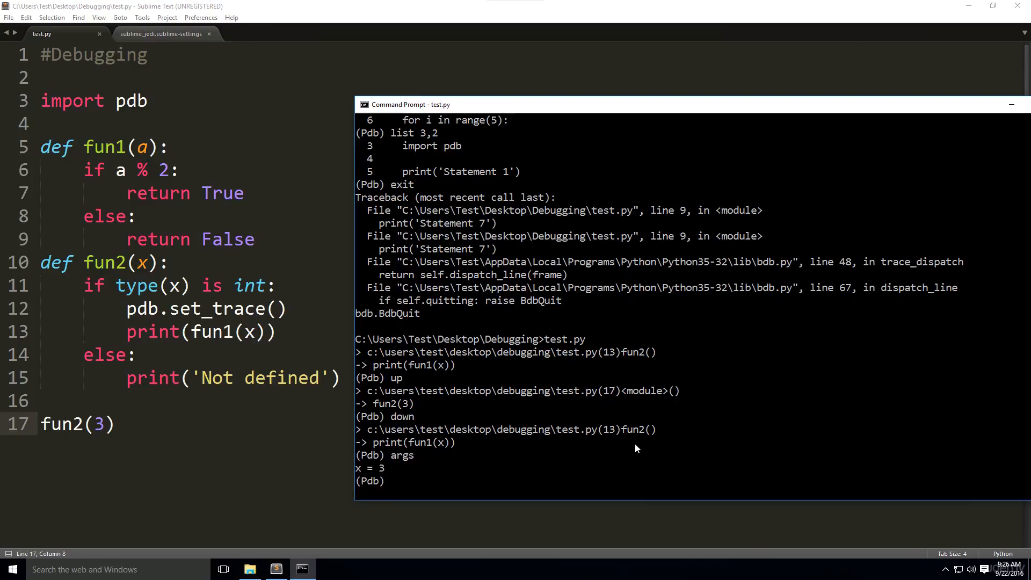
mouse_move(449, 432)
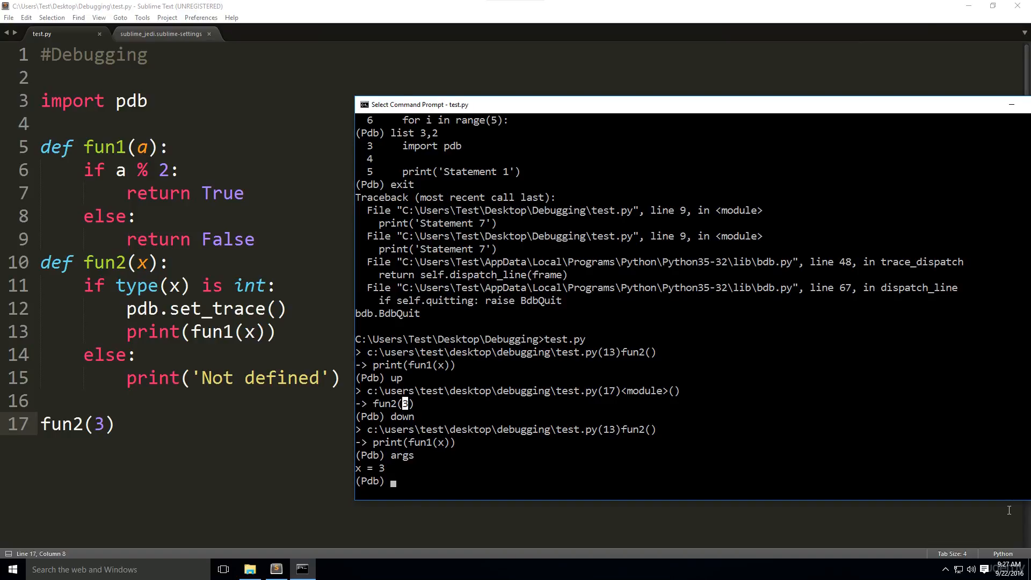
type("p")
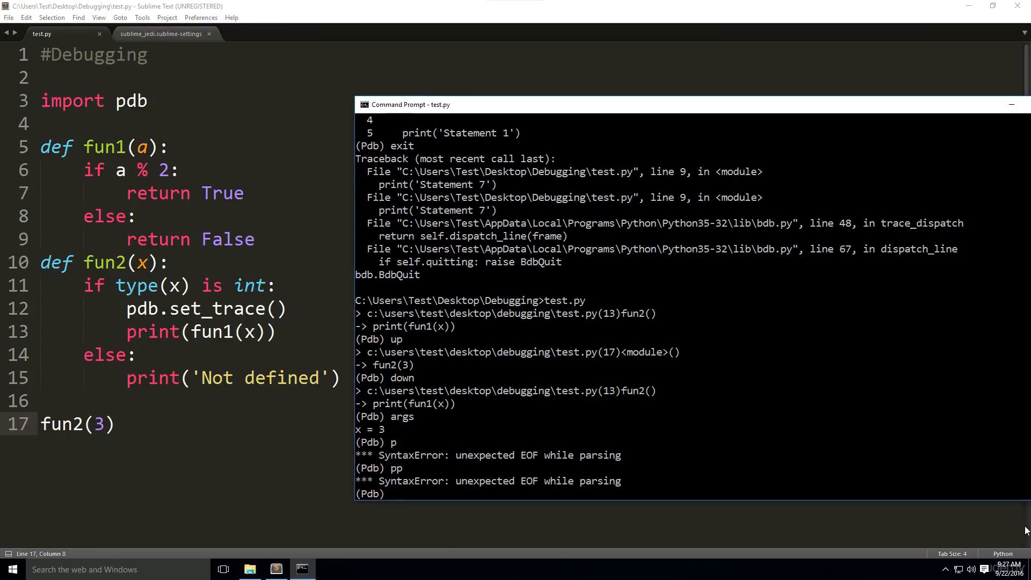
Reassign the argument with !x = 4 and confirm args now reports x = 4
scroll("down", 3)
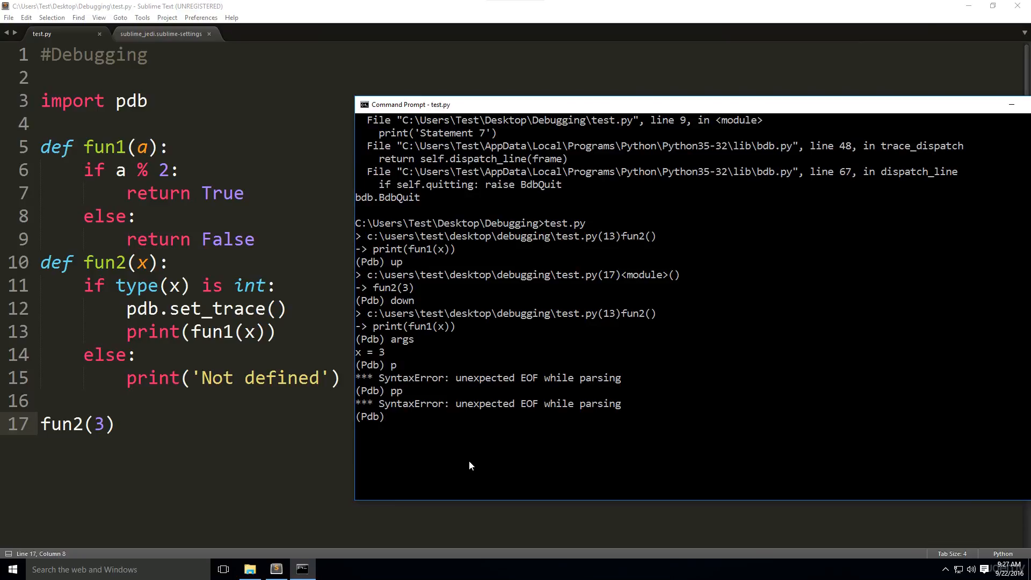
type("!")
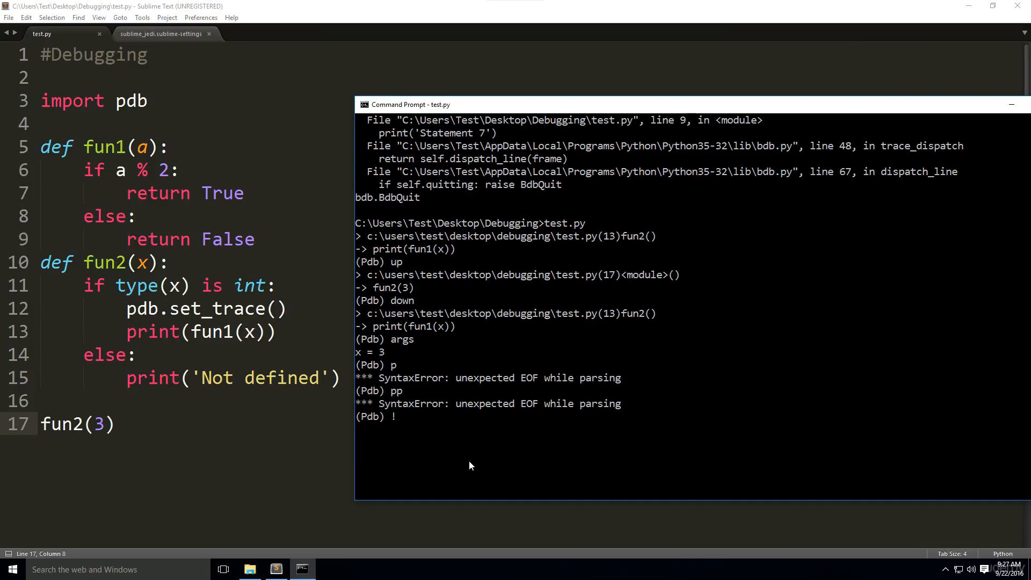
type("arg")
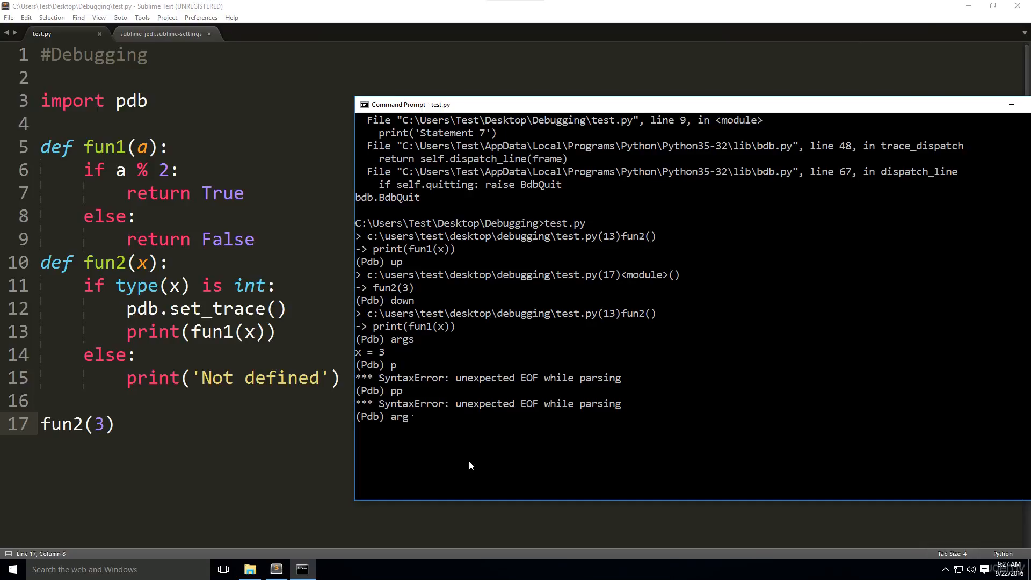
type("args")
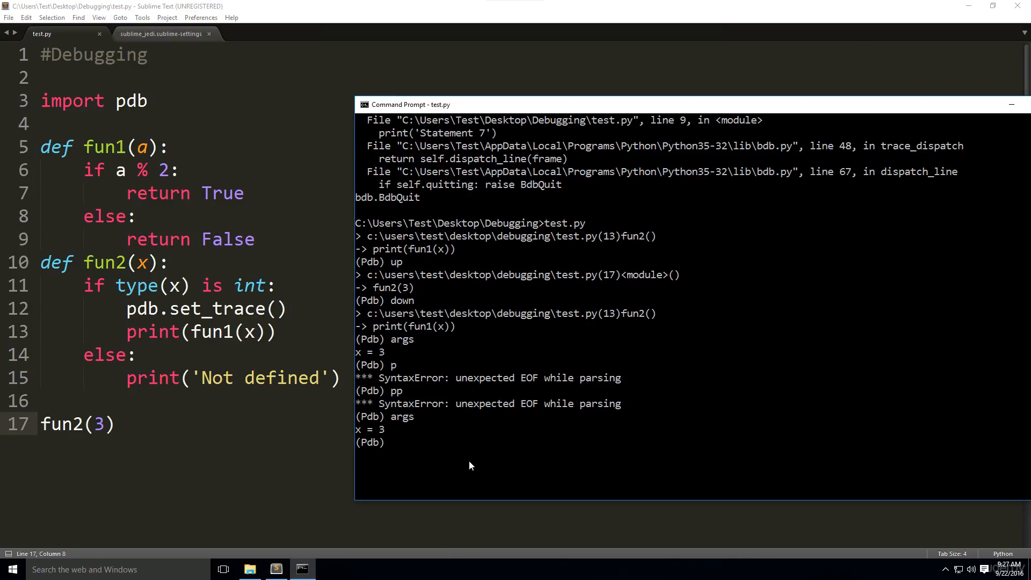
type("!")
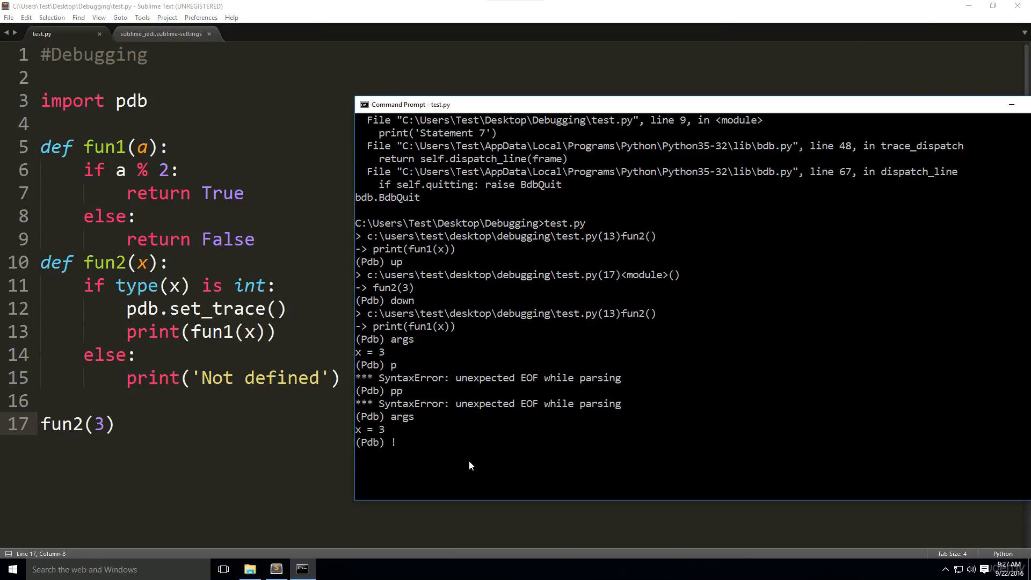
type("x = 4")
type("arg")
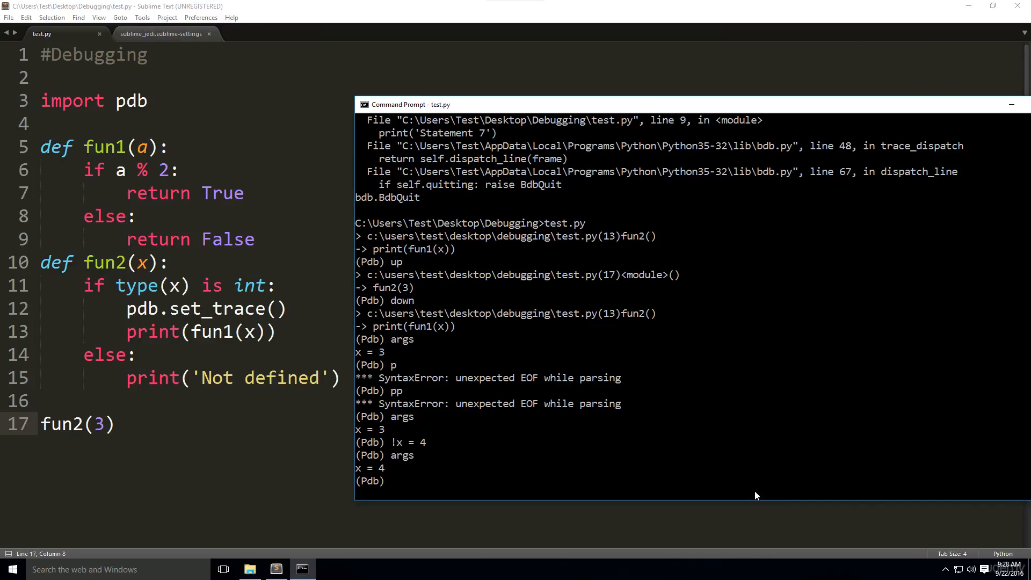
Step into fun1 to the if a % 2 check on line 6, then next to return False on line 9
type("step")
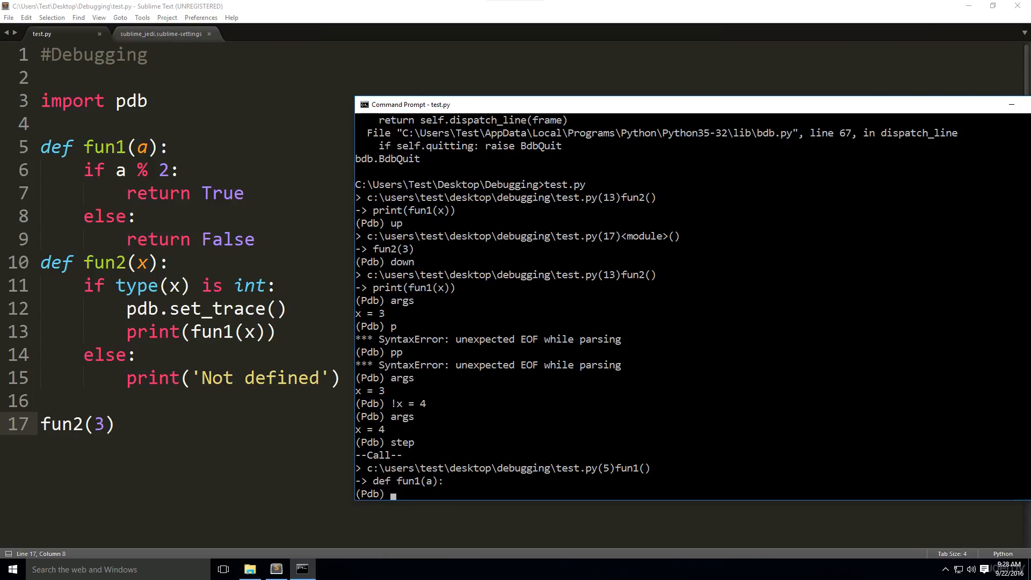
type("ne")
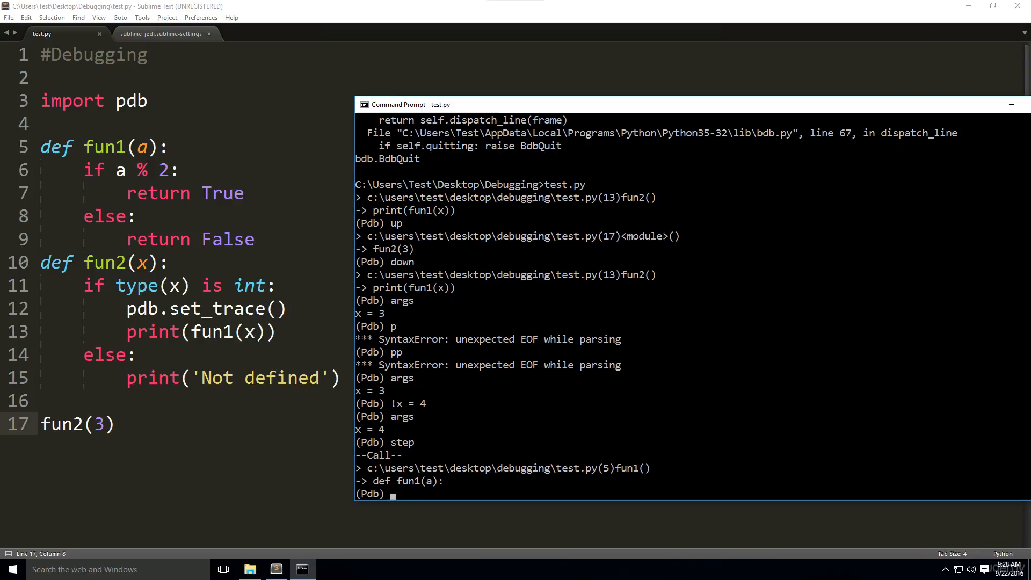
type("step")
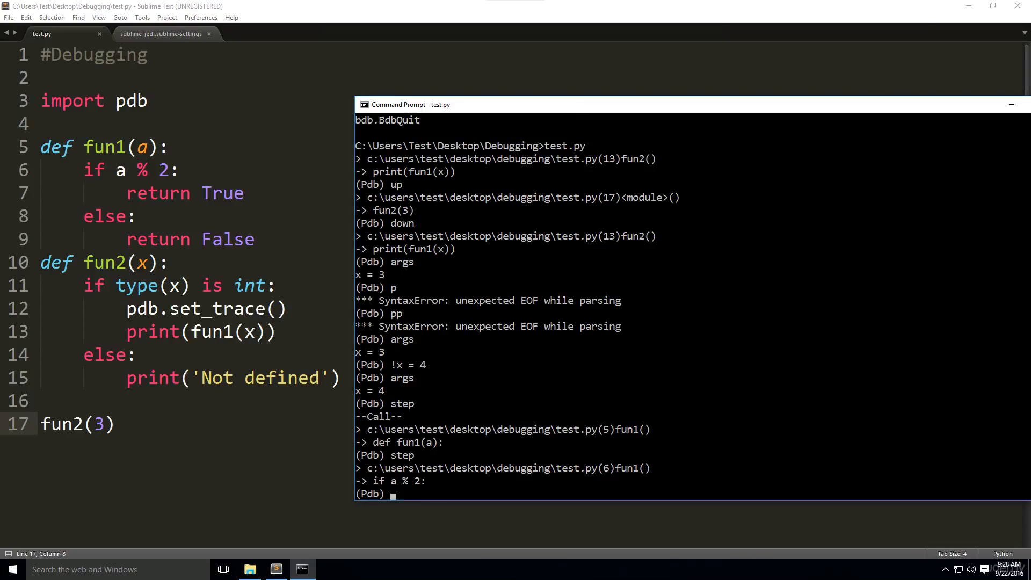
type("next")
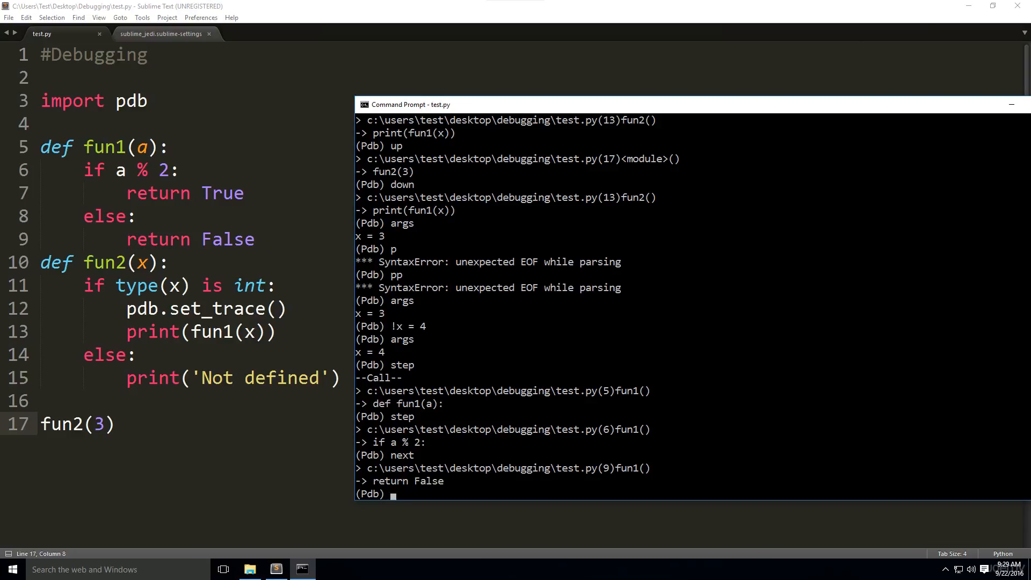
Use until and return to exit fun1 printing False, then return again to the fun2(3) frame on line 17
type("unti")
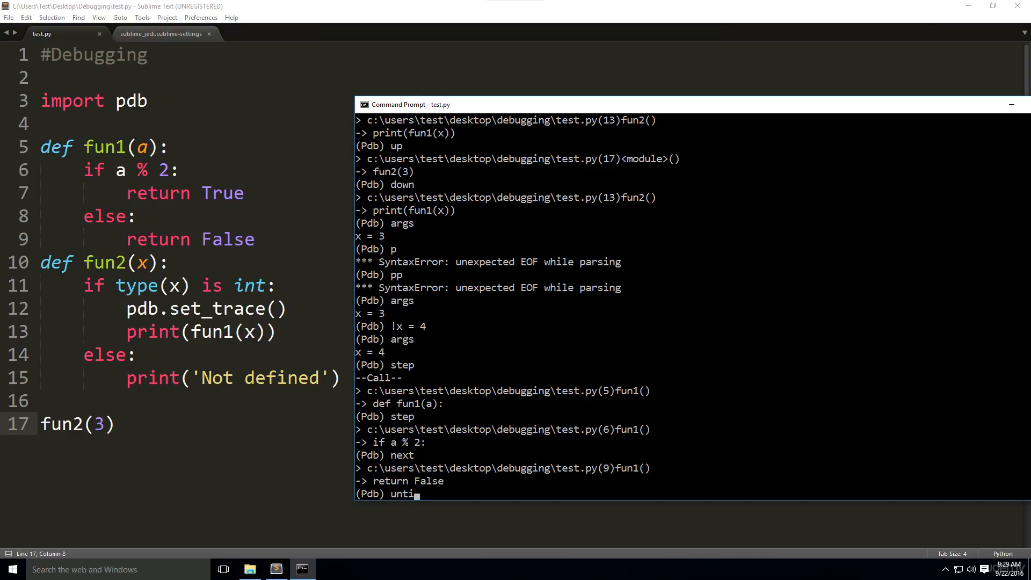
type("l")
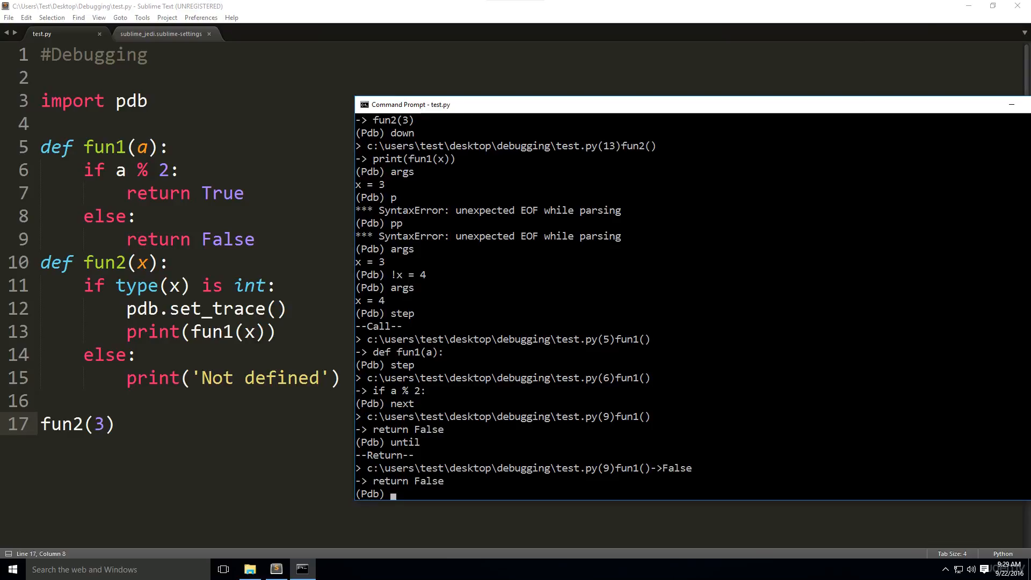
type("return")
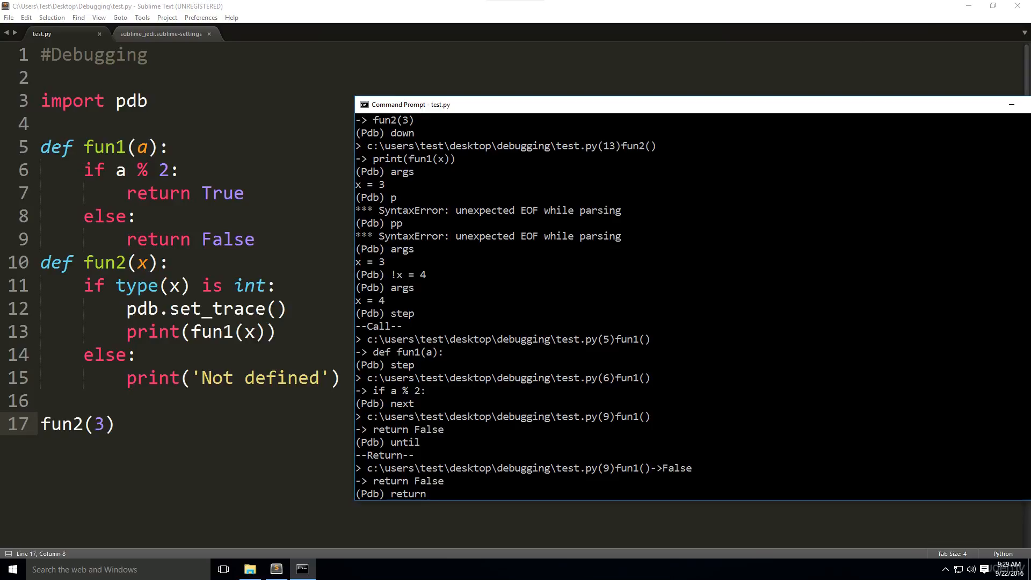
key("Return")
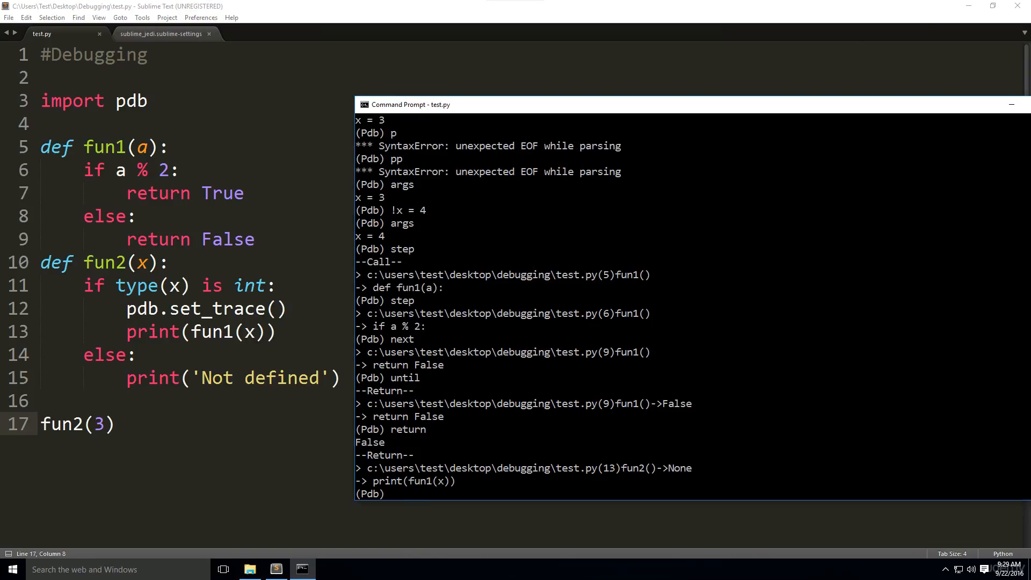
type("re")
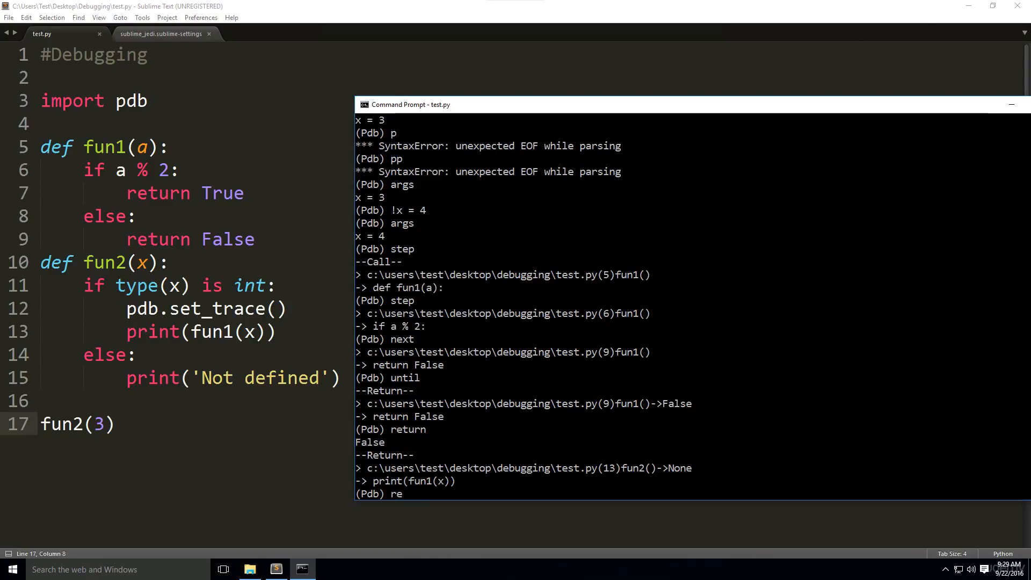
key("Return")
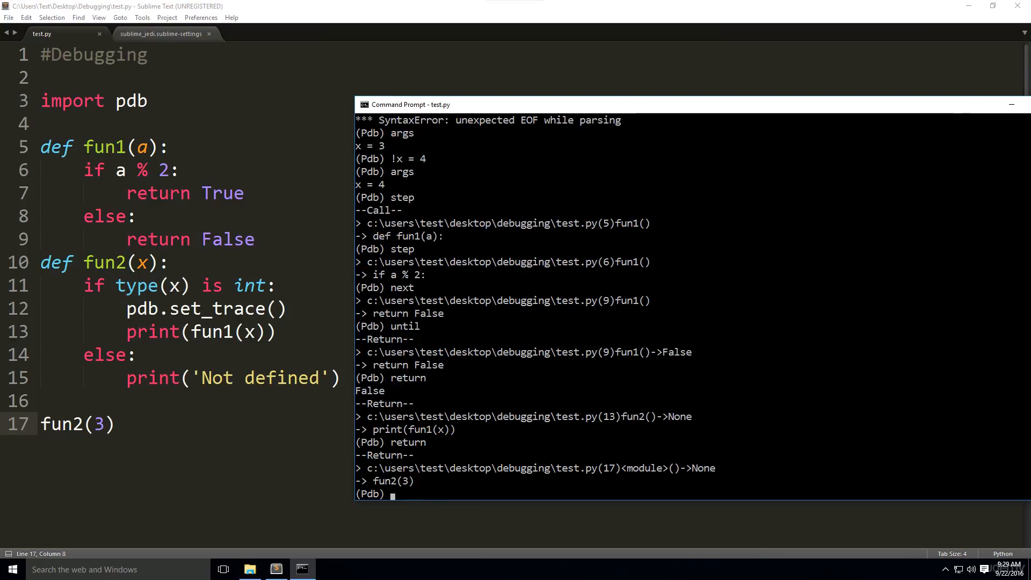